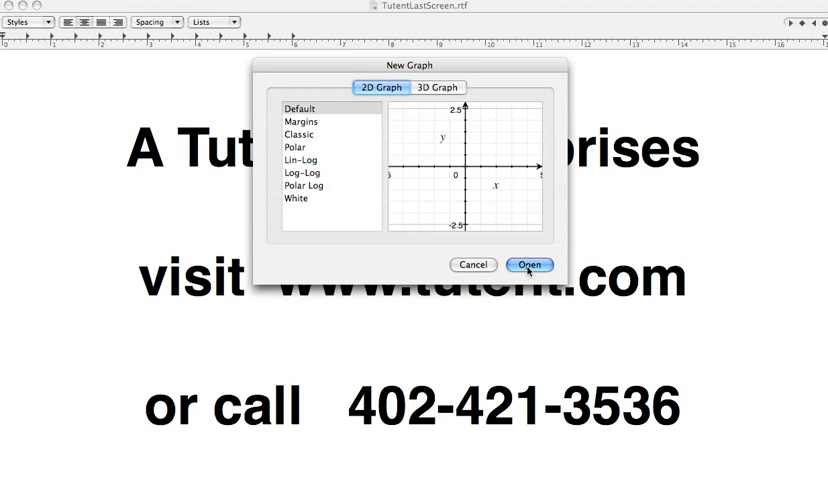
- Start a Default 2D Graph with y = mx + b, dismissing the syntax error alerts
{"action": "left_click", "coordinate": [529, 264]}
{"action": "type", "text": "y = mx"}
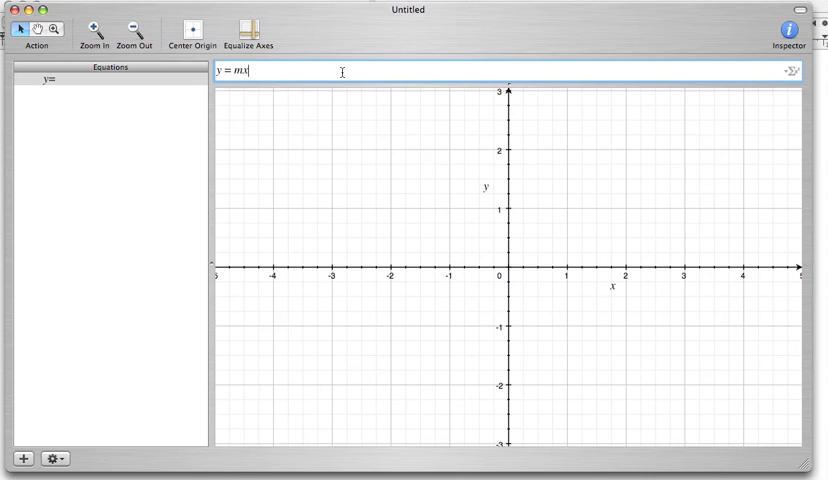
{"action": "type", "text": "+ b"}
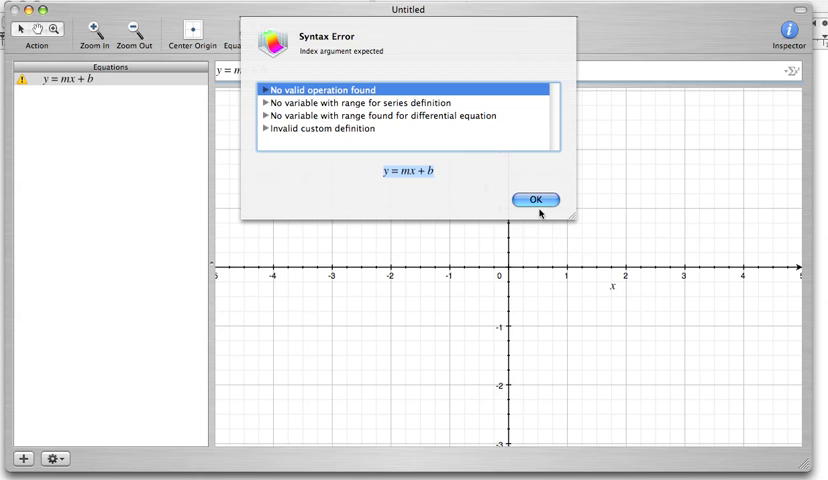
{"action": "left_click", "coordinate": [536, 199]}
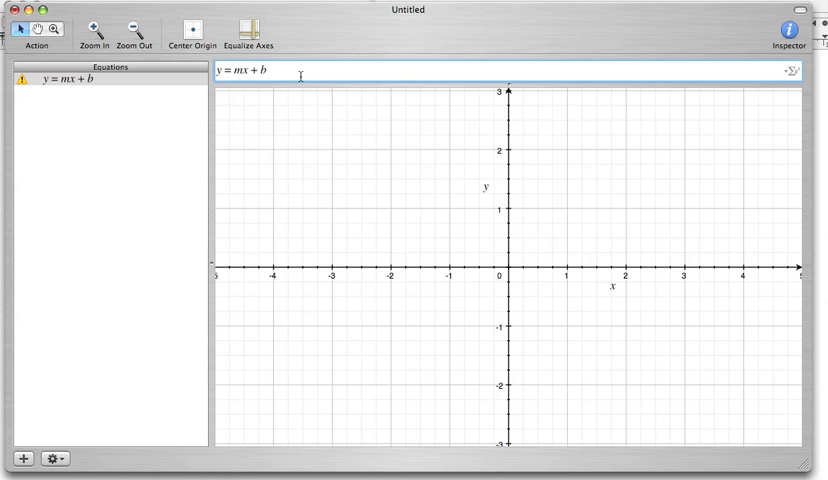
{"action": "key", "text": "Return"}
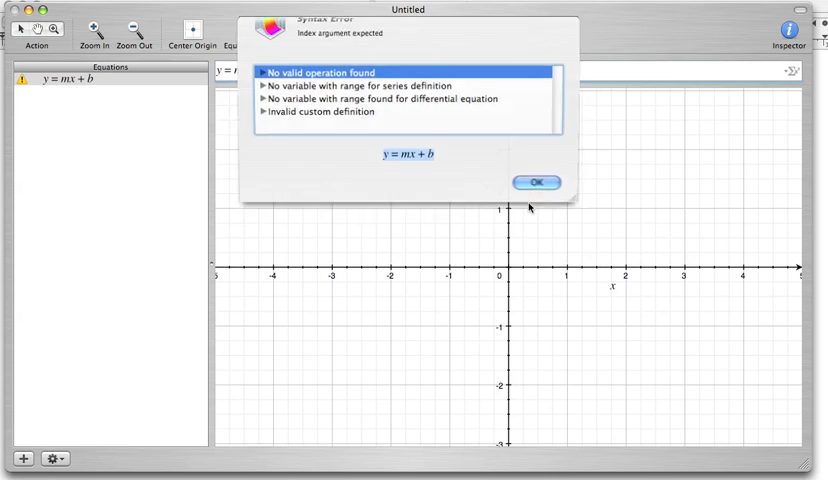
{"action": "left_click", "coordinate": [538, 181]}
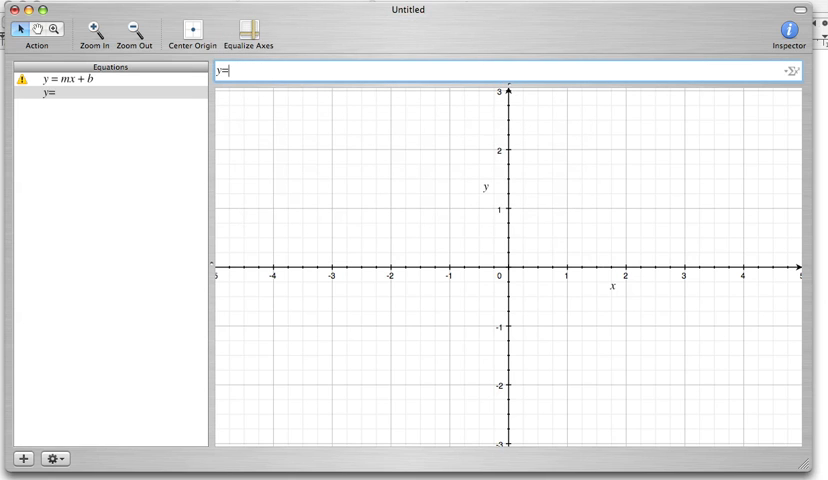
- Define m = 2 and b = 1 in new equation rows
{"action": "left_click", "coordinate": [33, 459]}
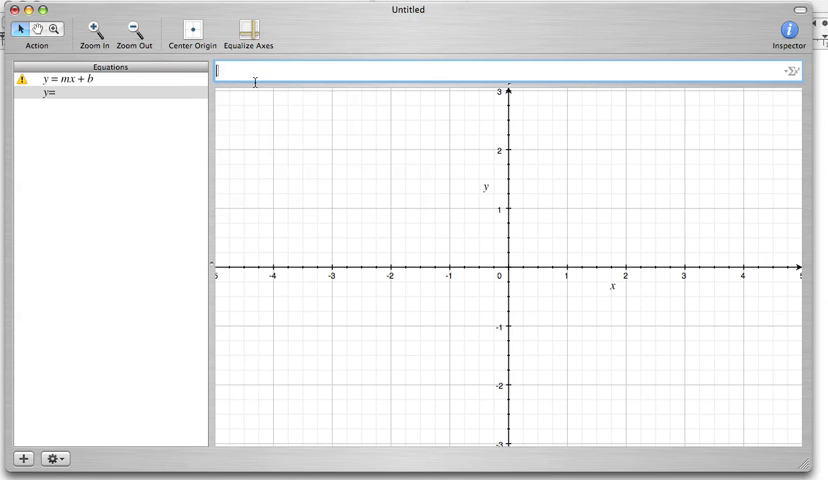
{"action": "type", "text": "m = 2"}
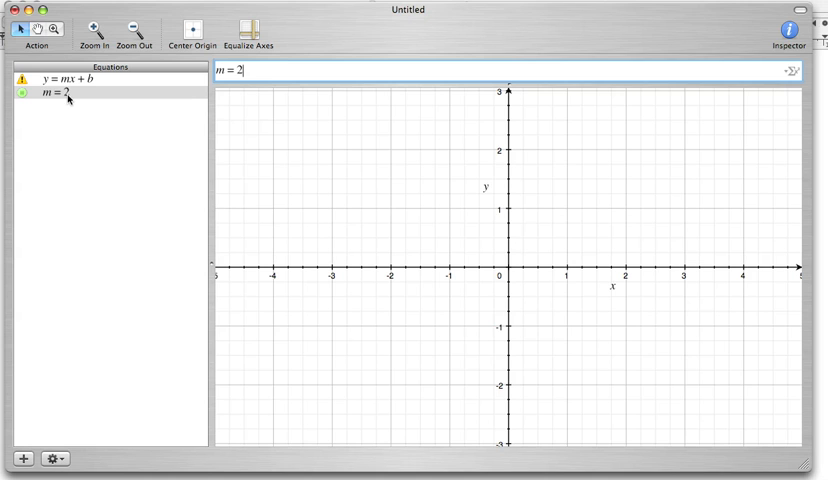
{"action": "mouse_move", "coordinate": [70, 118]}
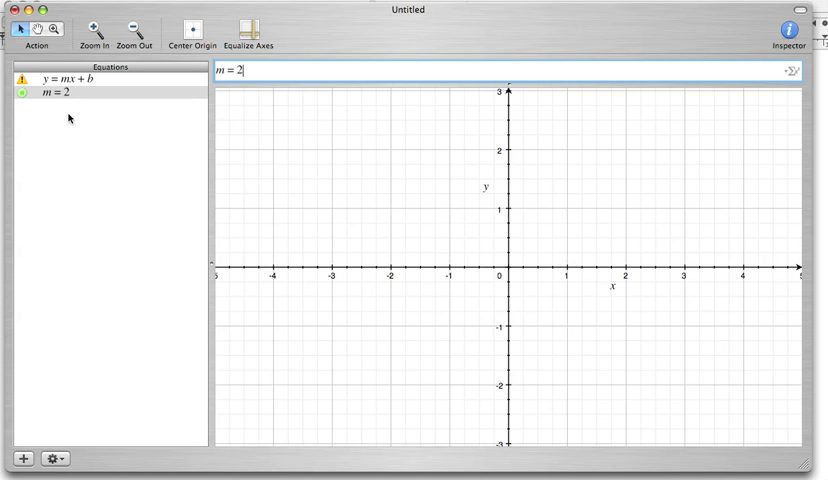
{"action": "left_click", "coordinate": [29, 461]}
{"action": "type", "text": "b"}
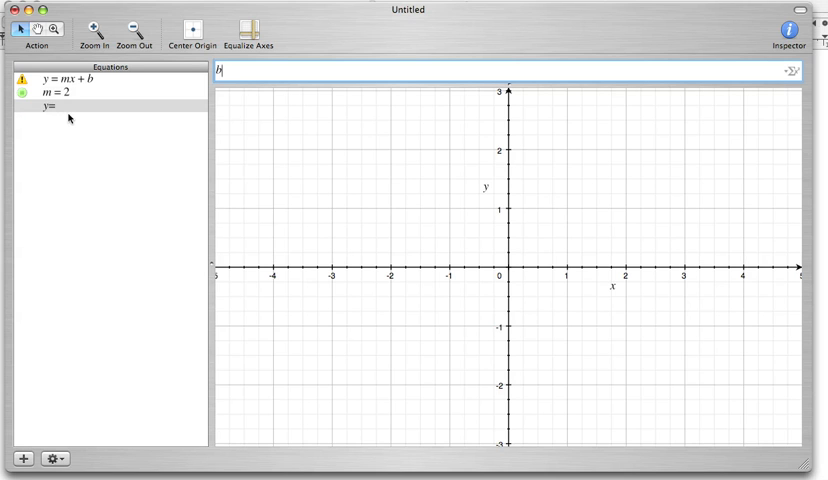
{"action": "type", "text": "= 1"}
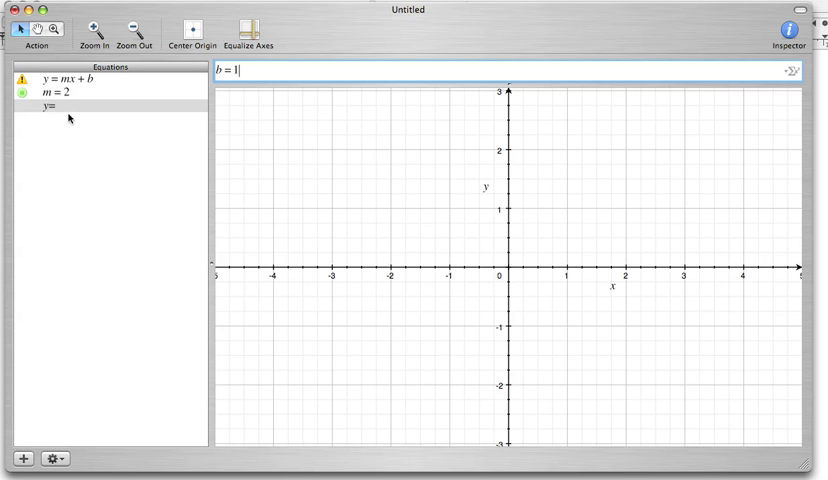
{"action": "key", "text": "Return"}
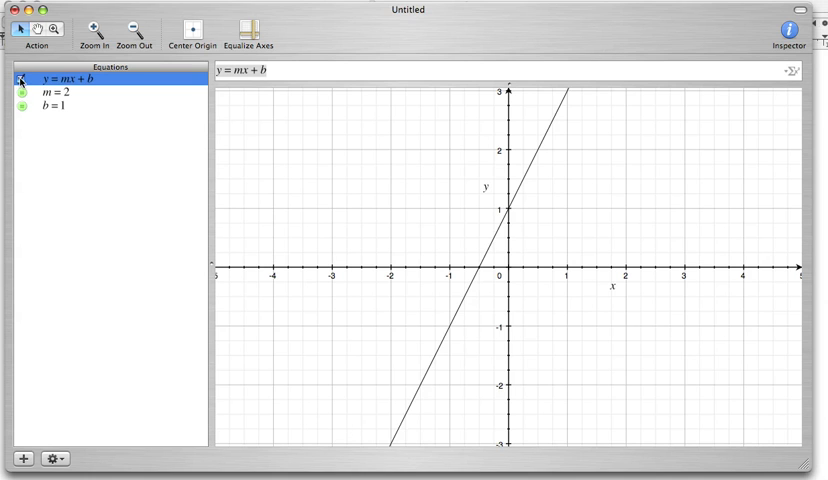
{"action": "left_click", "coordinate": [20, 78]}
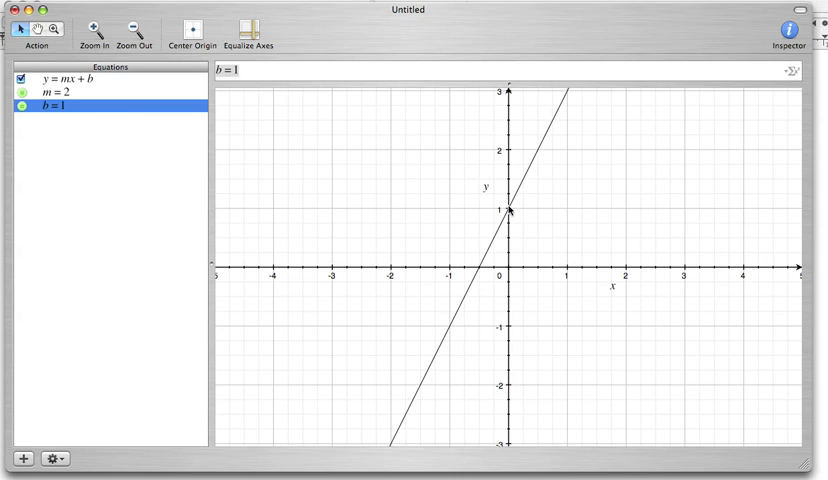
{"action": "mouse_move", "coordinate": [170, 208]}
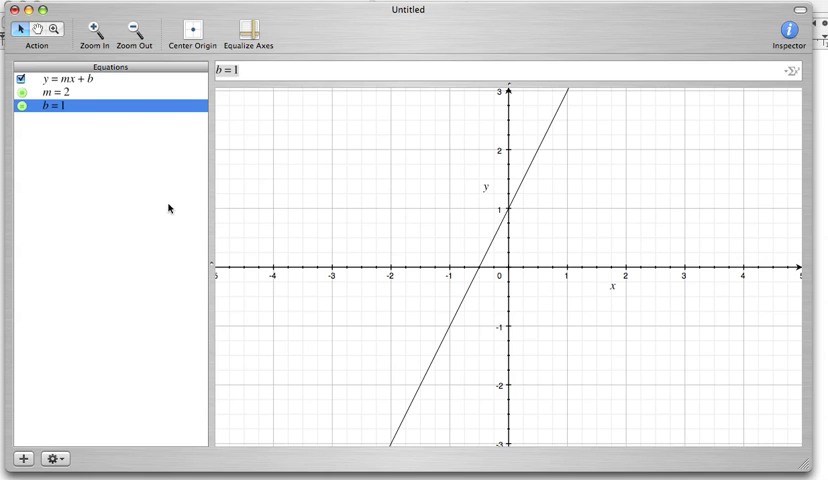
- Add a Parametric Cartesian Curve point at x = 0, y = b
{"action": "left_click", "coordinate": [37, 30]}
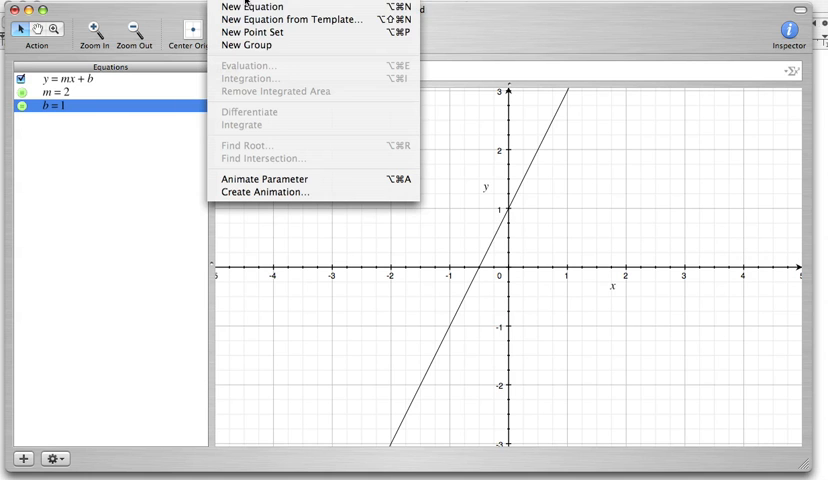
{"action": "mouse_move", "coordinate": [290, 19]}
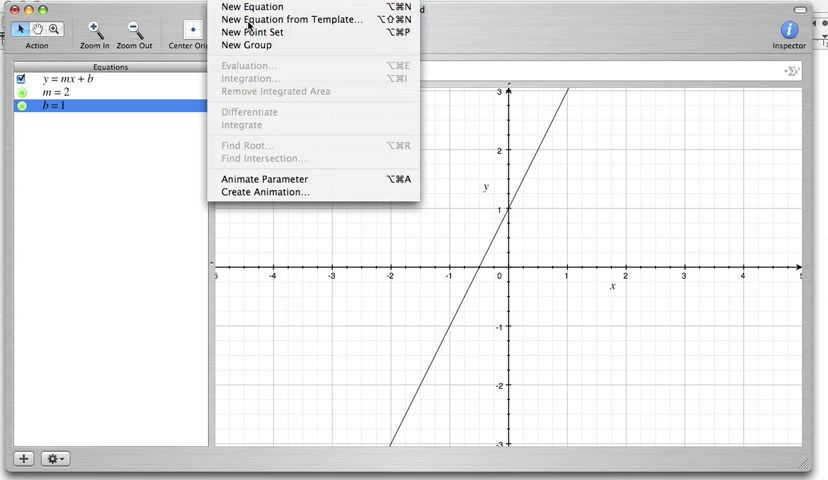
{"action": "left_click", "coordinate": [289, 19]}
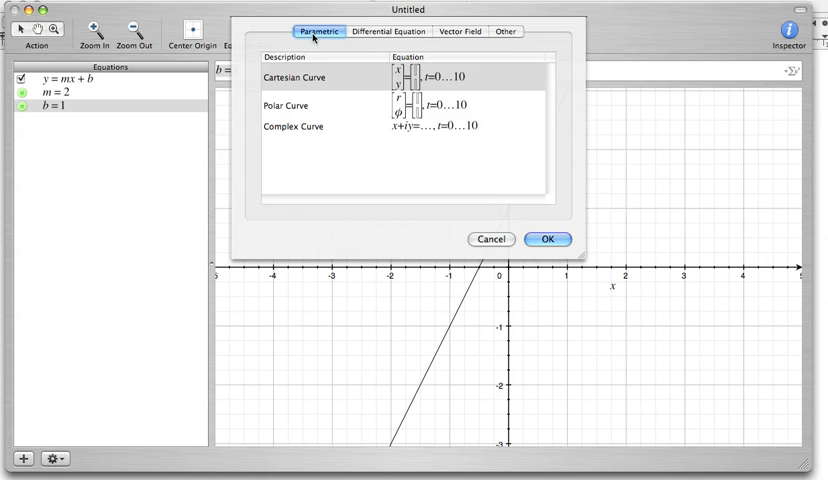
{"action": "mouse_move", "coordinate": [313, 78]}
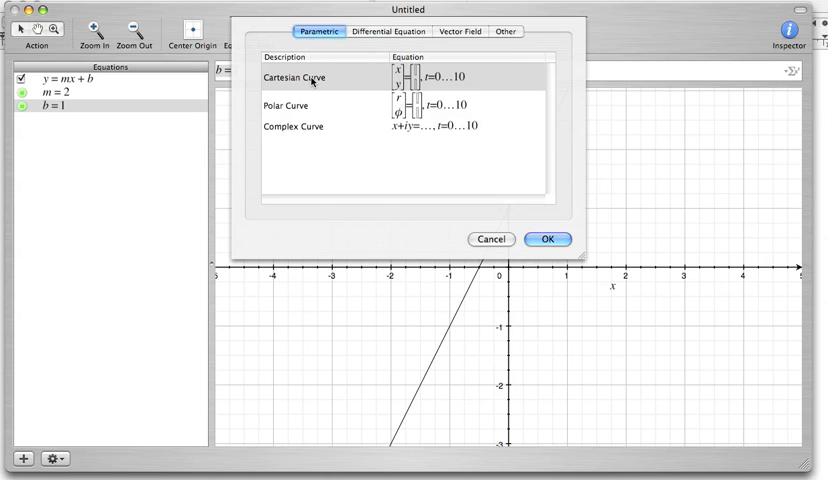
{"action": "left_click", "coordinate": [320, 78]}
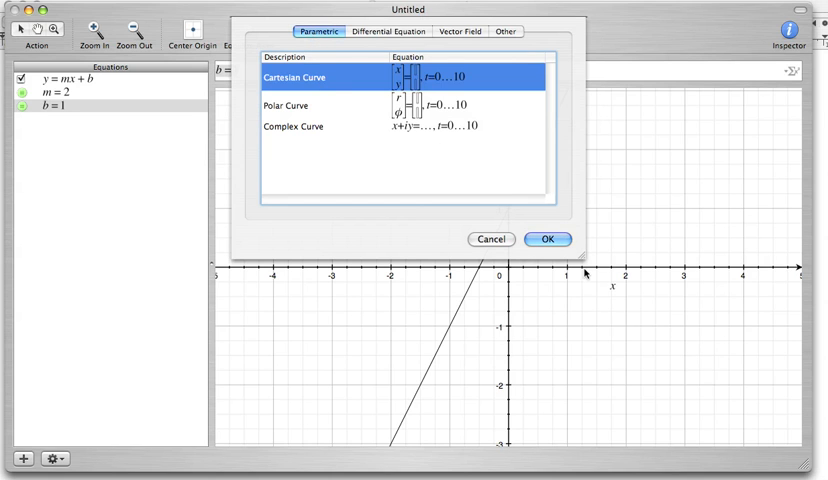
{"action": "left_click", "coordinate": [547, 239]}
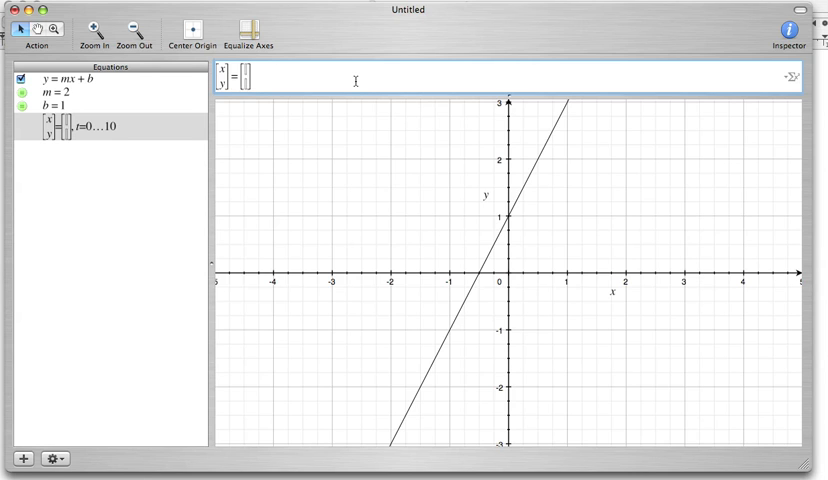
{"action": "type", "text": "0"}
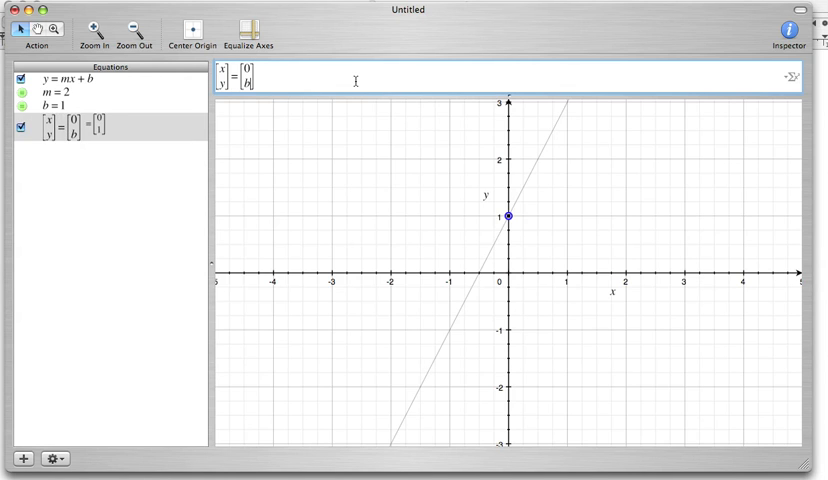
{"action": "mouse_move", "coordinate": [510, 222]}
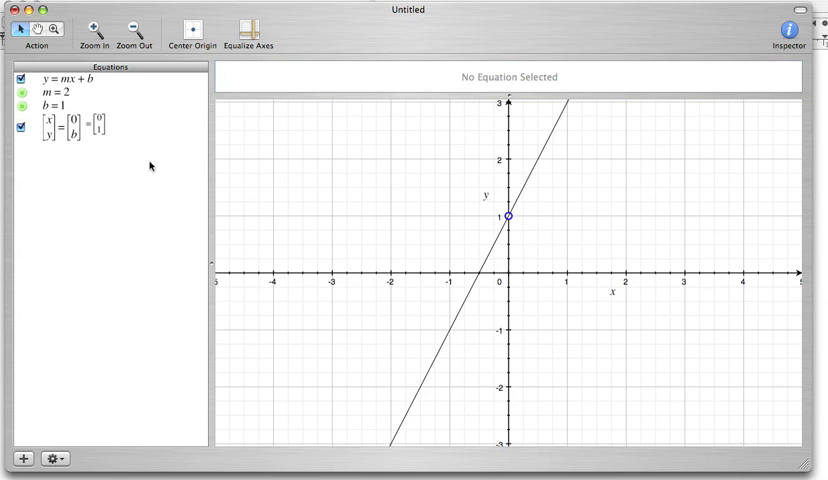
{"action": "mouse_move", "coordinate": [782, 70]}
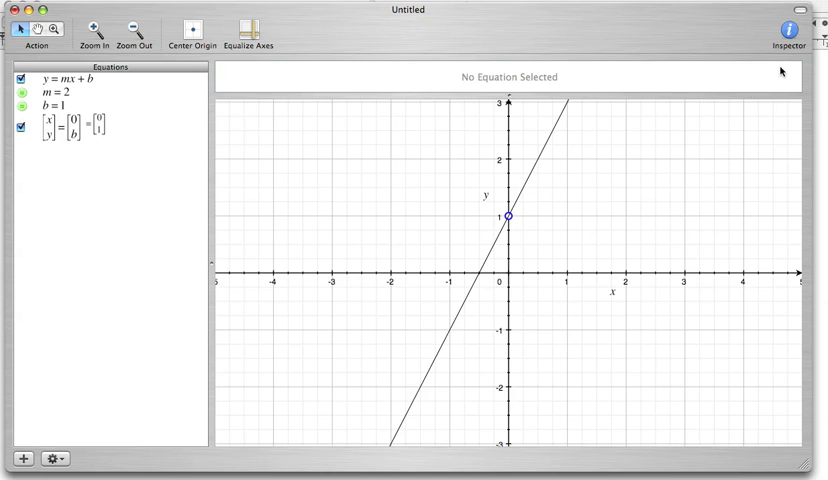
- Select the intercept point definition [x, y] = [0, b] for editing
{"action": "left_click", "coordinate": [785, 28]}
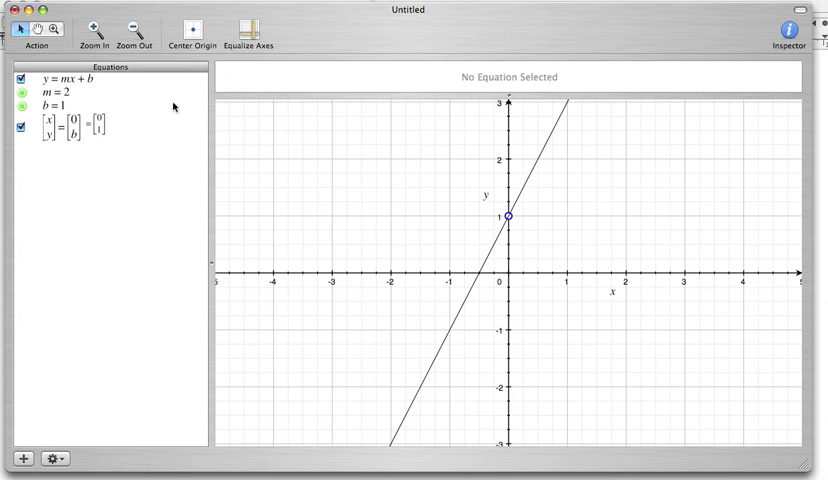
{"action": "left_click", "coordinate": [100, 123]}
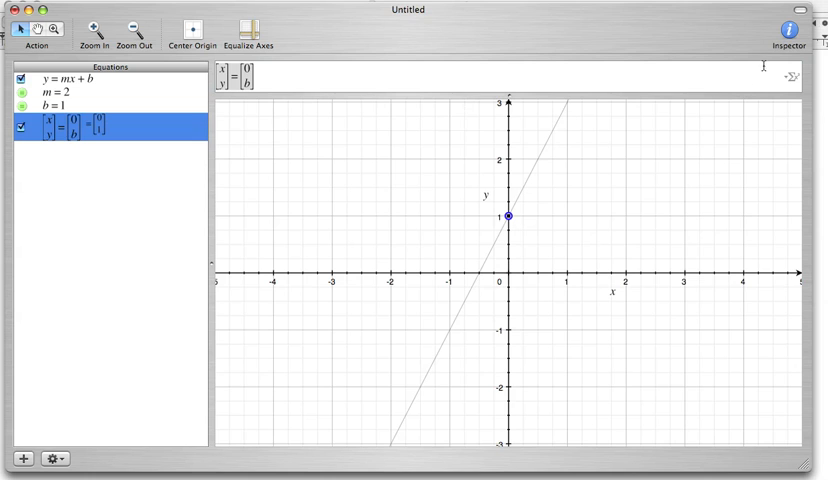
{"action": "left_click", "coordinate": [784, 28]}
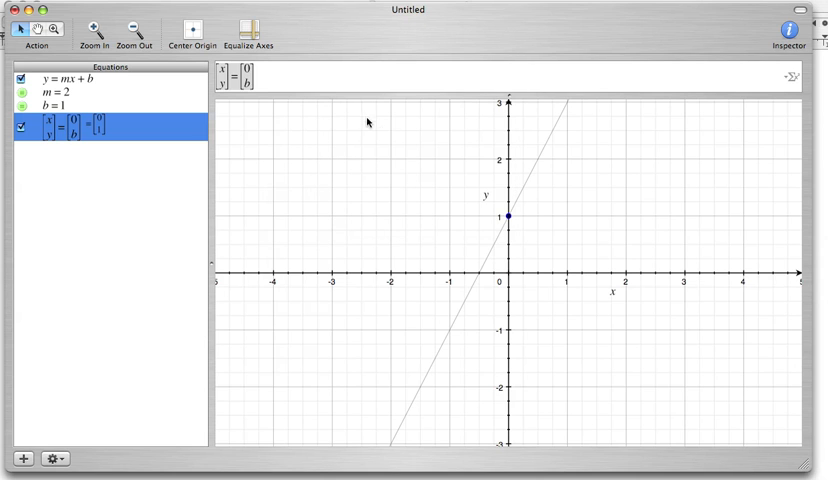
{"action": "mouse_move", "coordinate": [305, 215]}
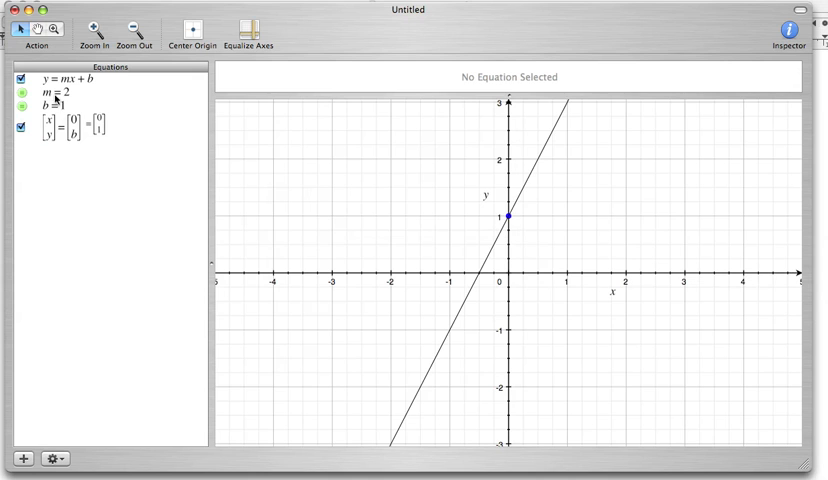
{"action": "mouse_move", "coordinate": [536, 134]}
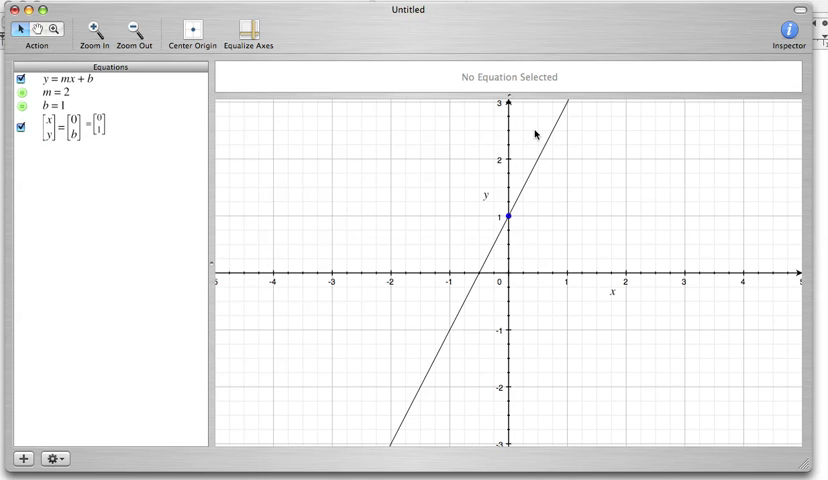
{"action": "mouse_move", "coordinate": [78, 96]}
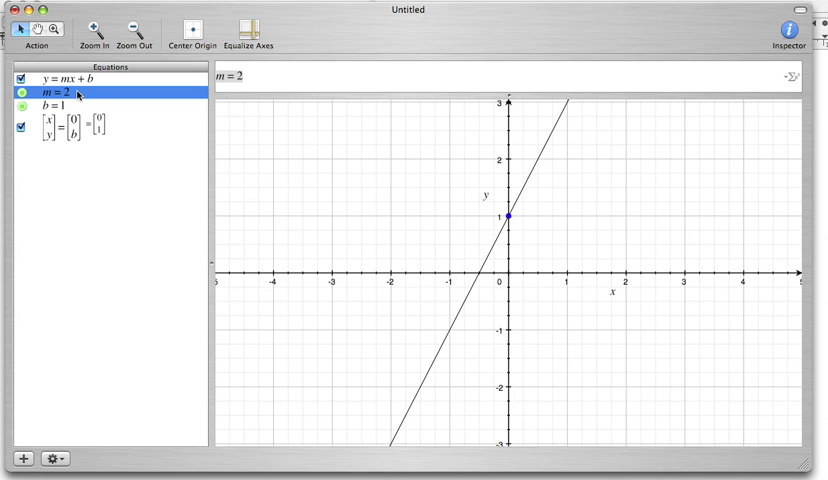
- Turn m into an animated parameter using Animate Parameter from the action menu
{"action": "left_click", "coordinate": [53, 459]}
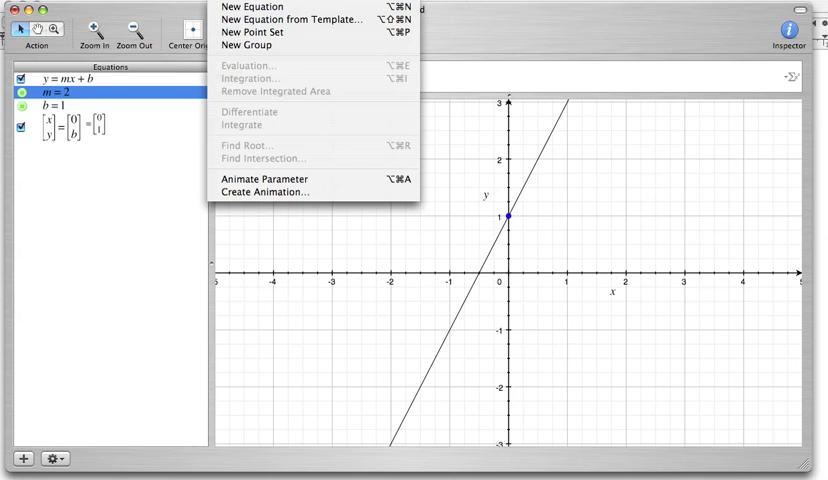
{"action": "mouse_move", "coordinate": [264, 192]}
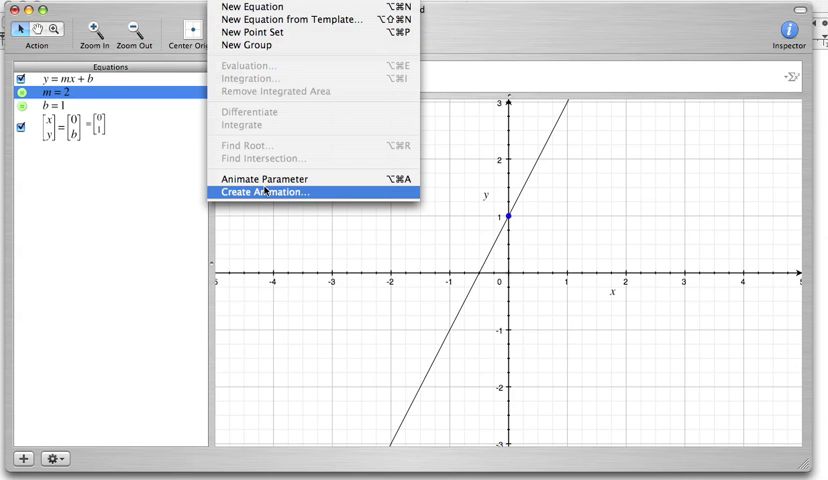
{"action": "mouse_move", "coordinate": [264, 179]}
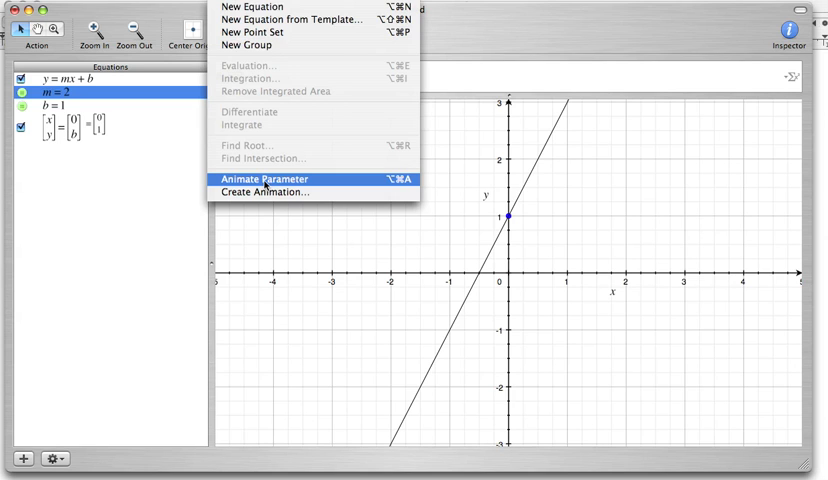
{"action": "left_click", "coordinate": [263, 179]}
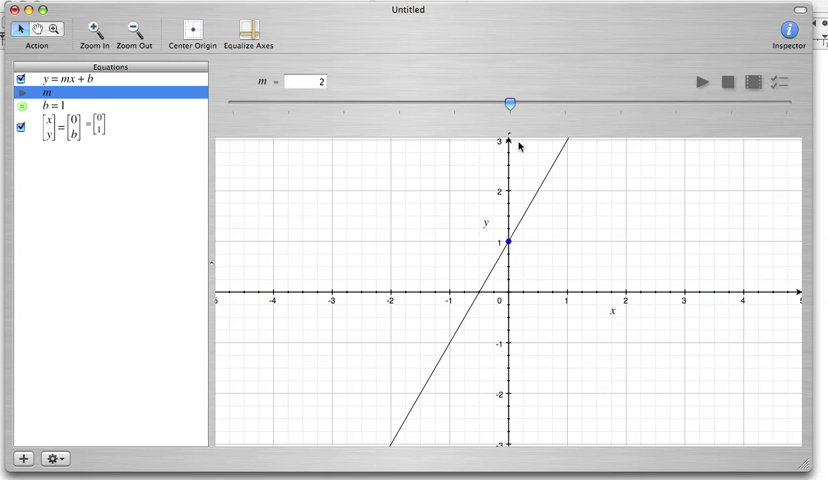
{"action": "mouse_move", "coordinate": [480, 117]}
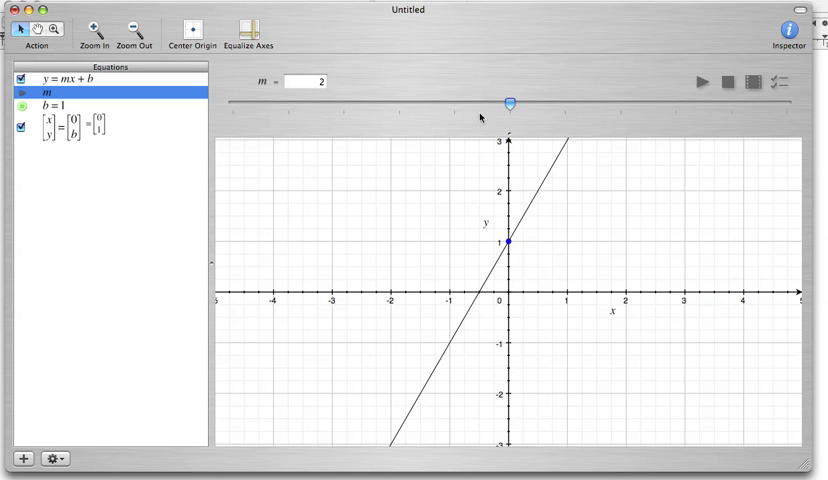
{"action": "mouse_move", "coordinate": [265, 92]}
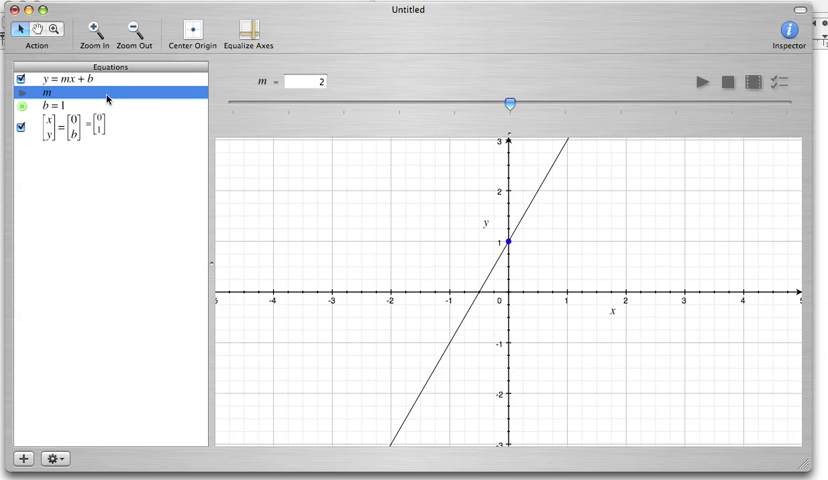
{"action": "mouse_move", "coordinate": [733, 130]}
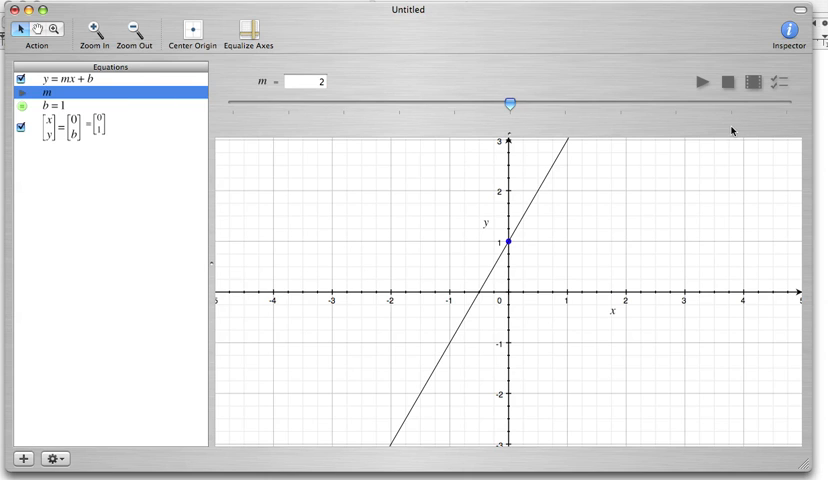
{"action": "mouse_move", "coordinate": [702, 123]}
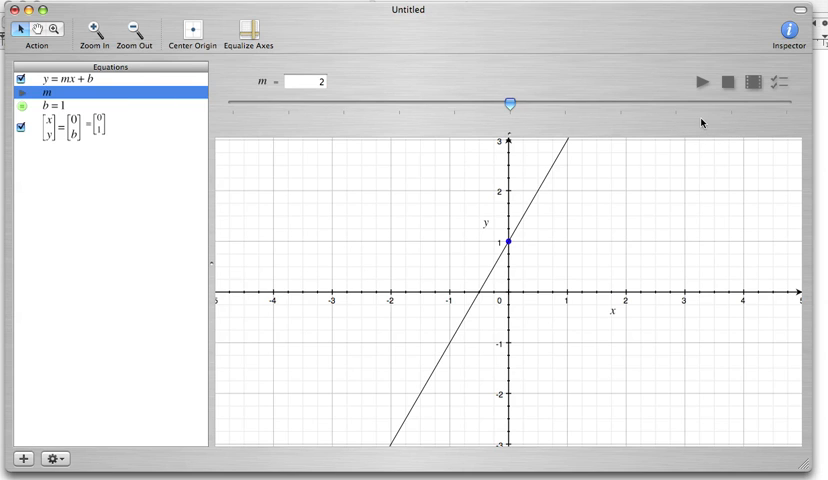
{"action": "mouse_move", "coordinate": [707, 95]}
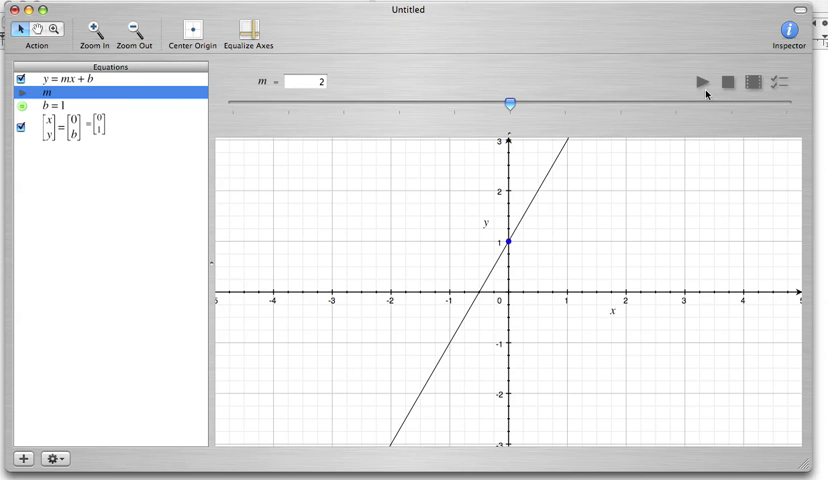
- Set m's animation range to -4 through 4 in 81 steps, looping back and forth
{"action": "left_click", "coordinate": [783, 83]}
{"action": "type", "text": "8"}
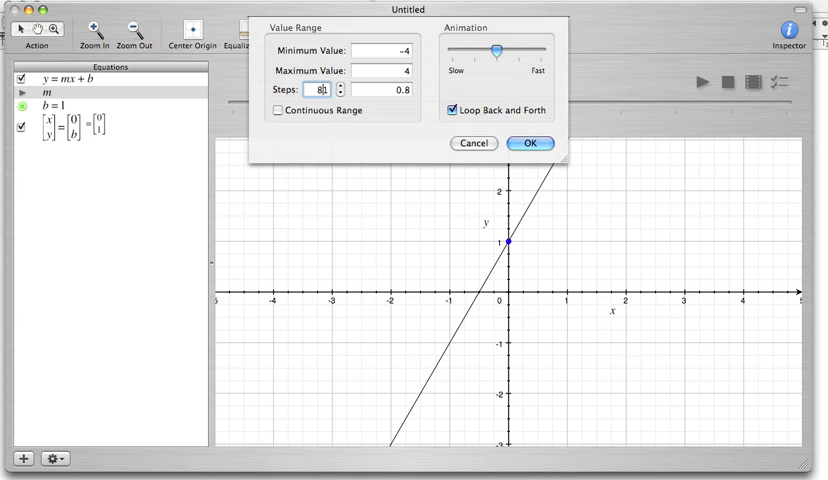
{"action": "mouse_move", "coordinate": [321, 176]}
{"action": "type", "text": "1"}
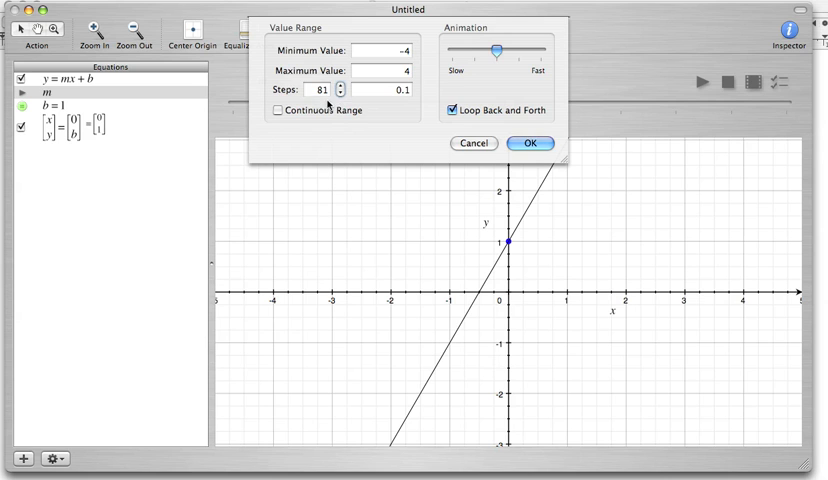
{"action": "mouse_move", "coordinate": [398, 104]}
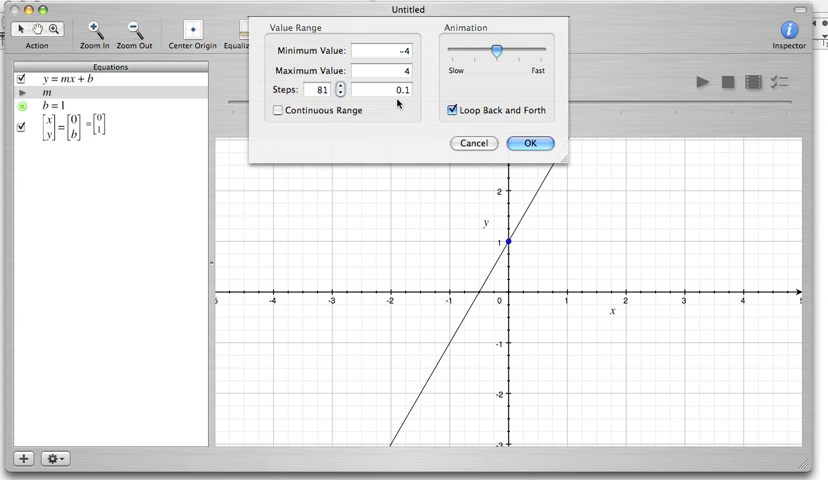
{"action": "mouse_move", "coordinate": [330, 92]}
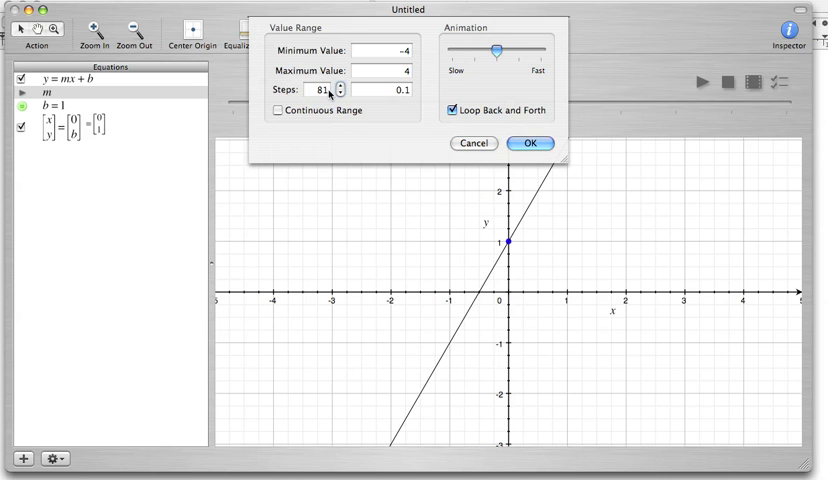
{"action": "left_click", "coordinate": [343, 93]}
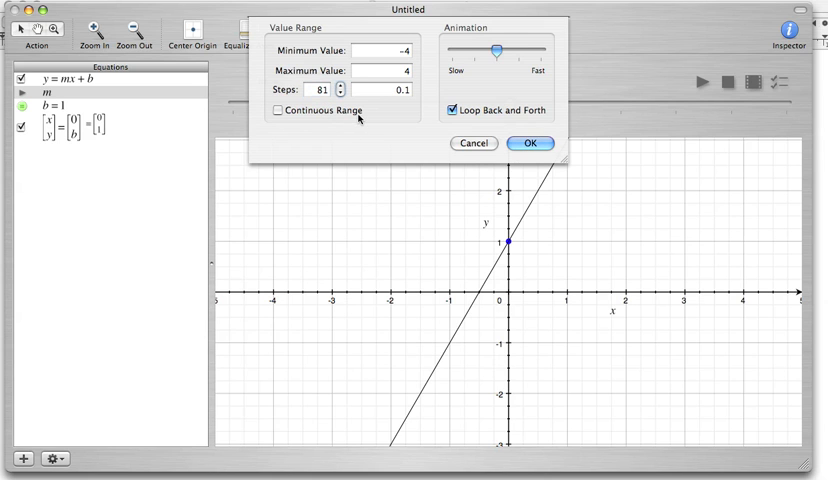
{"action": "mouse_move", "coordinate": [389, 115]}
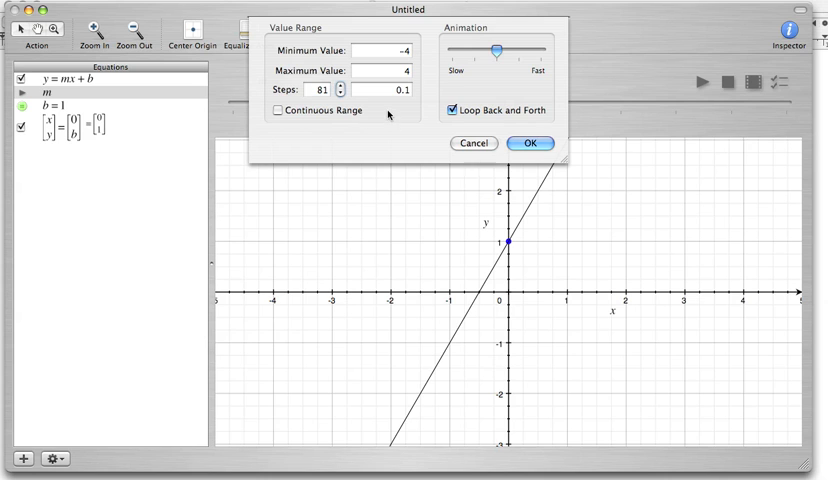
{"action": "mouse_move", "coordinate": [478, 138]}
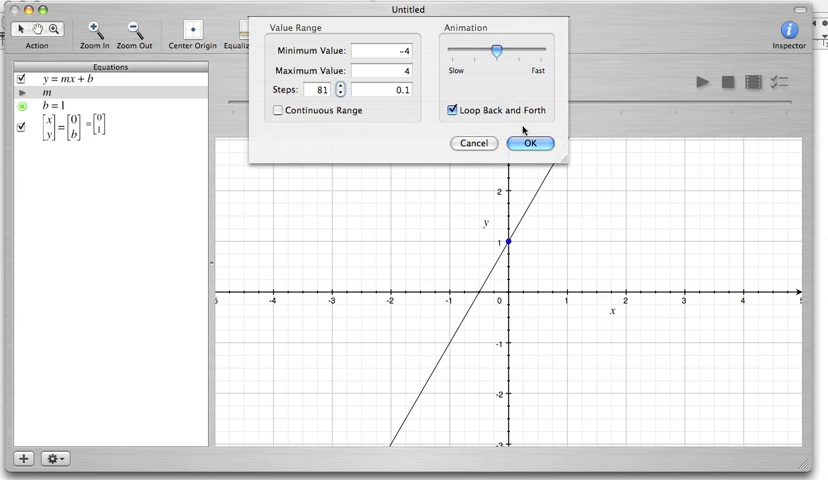
{"action": "left_click", "coordinate": [530, 143]}
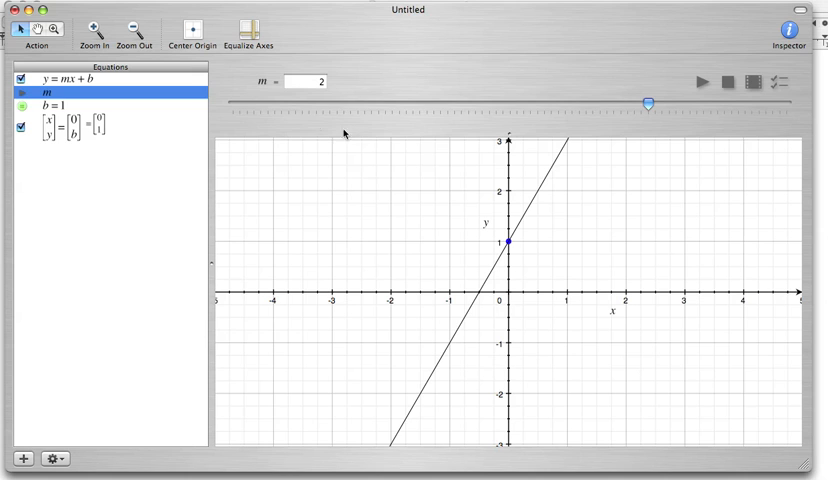
{"action": "mouse_move", "coordinate": [728, 118]}
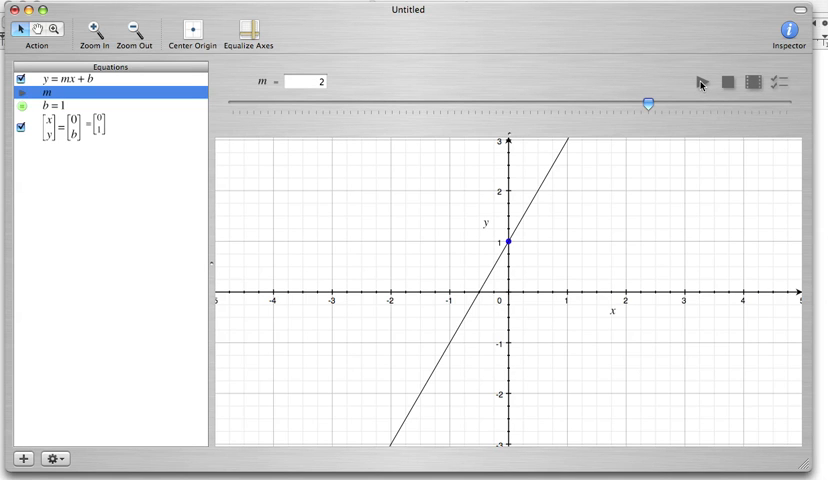
{"action": "left_click", "coordinate": [318, 82]}
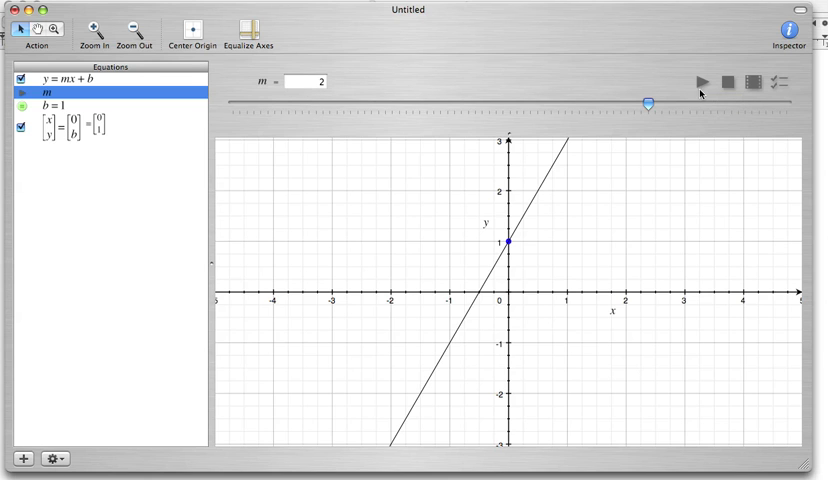
{"action": "mouse_move", "coordinate": [701, 81]}
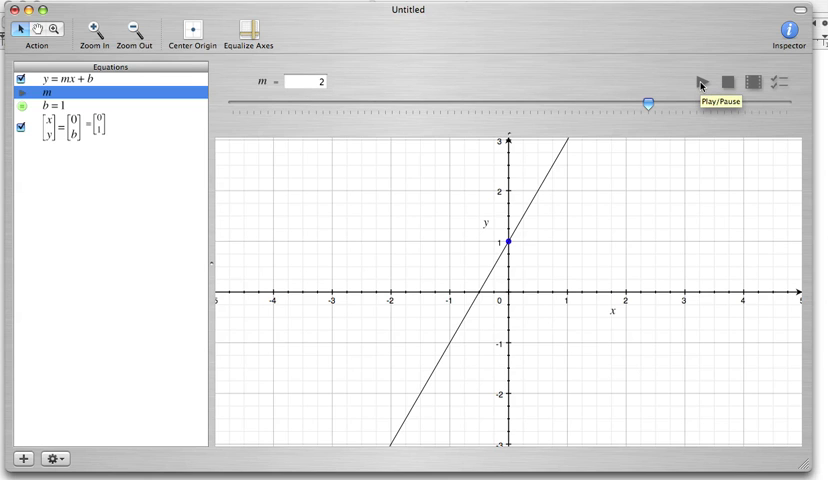
- Start animating m and sweep the line from slope 3 down to -3.8
{"action": "left_click", "coordinate": [698, 84]}
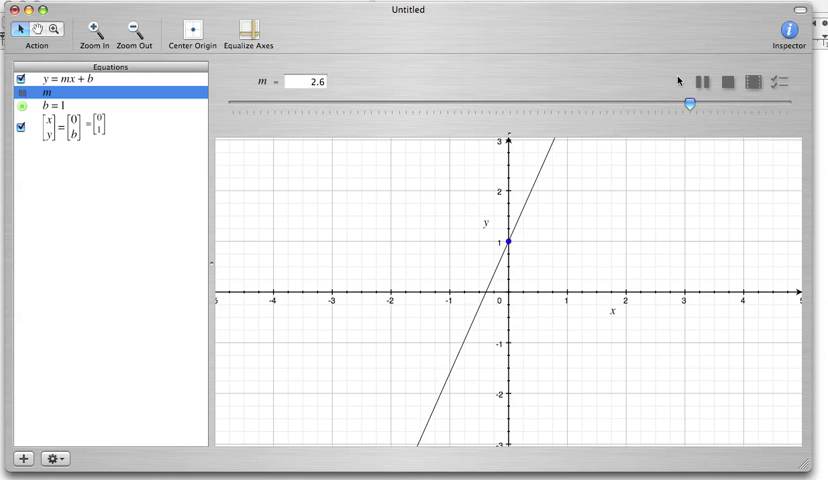
{"action": "left_click_drag", "start_coordinate": [693, 104], "coordinate": [747, 104]}
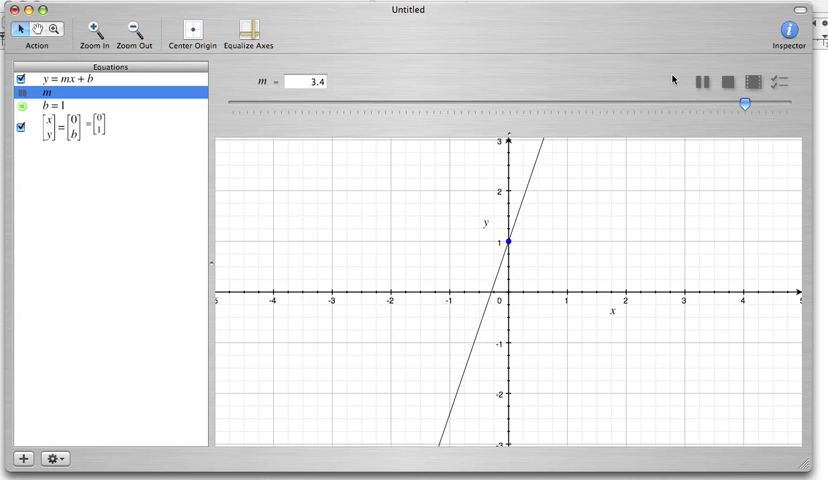
{"action": "left_click_drag", "start_coordinate": [748, 102], "coordinate": [773, 102]}
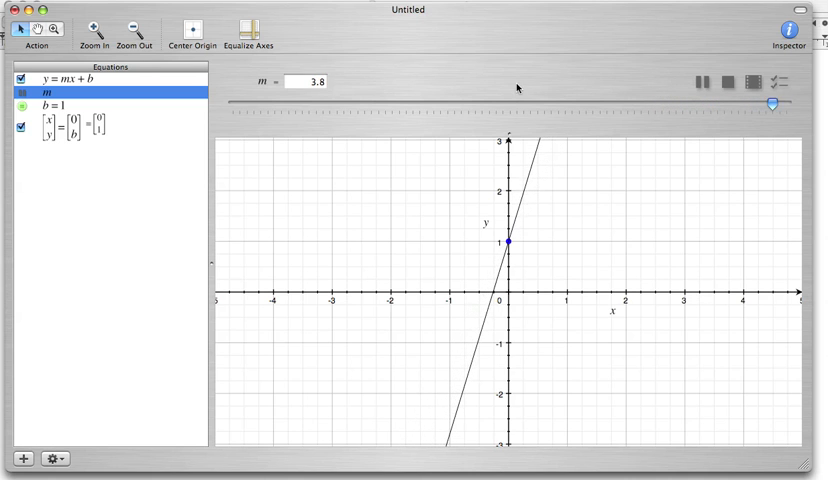
{"action": "left_click_drag", "start_coordinate": [775, 103], "coordinate": [725, 103]}
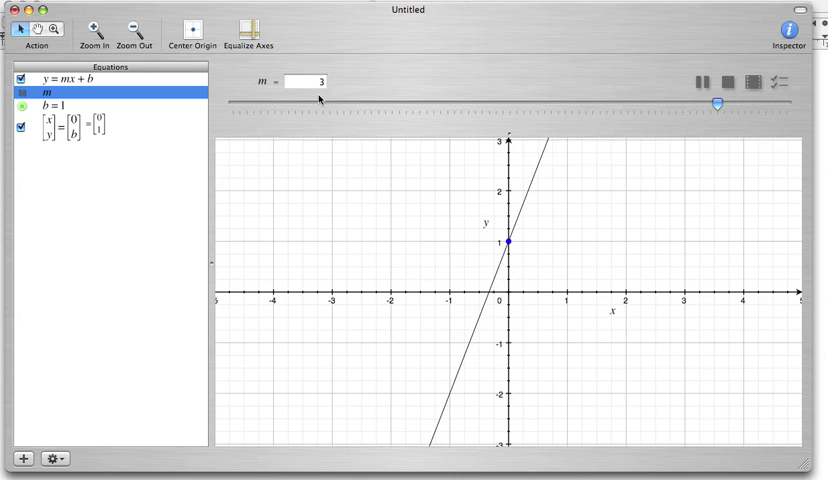
{"action": "left_click_drag", "start_coordinate": [720, 103], "coordinate": [663, 103]}
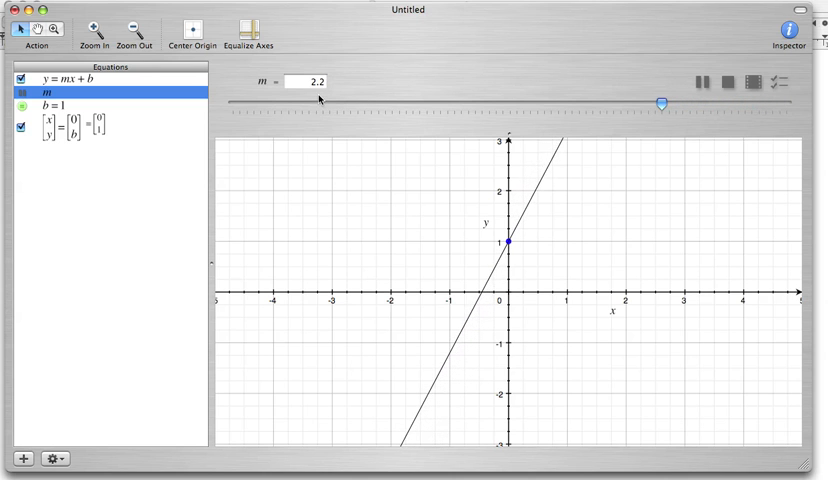
{"action": "left_click_drag", "start_coordinate": [663, 103], "coordinate": [609, 103]}
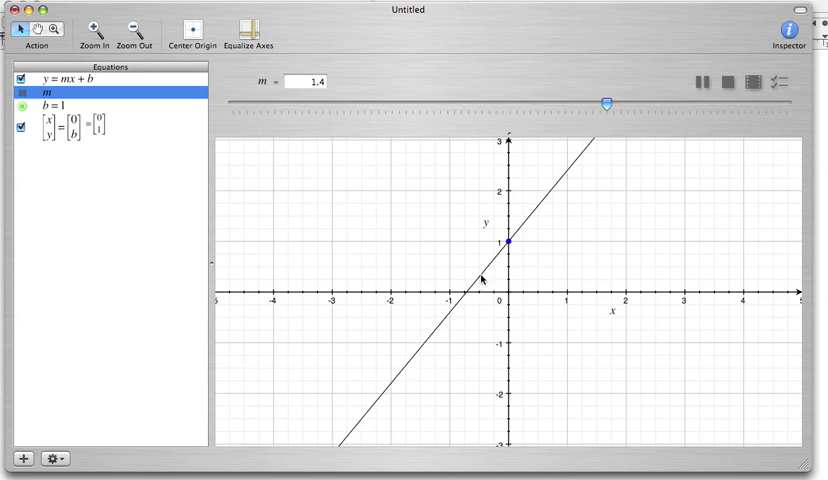
{"action": "left_click_drag", "start_coordinate": [608, 101], "coordinate": [551, 101]}
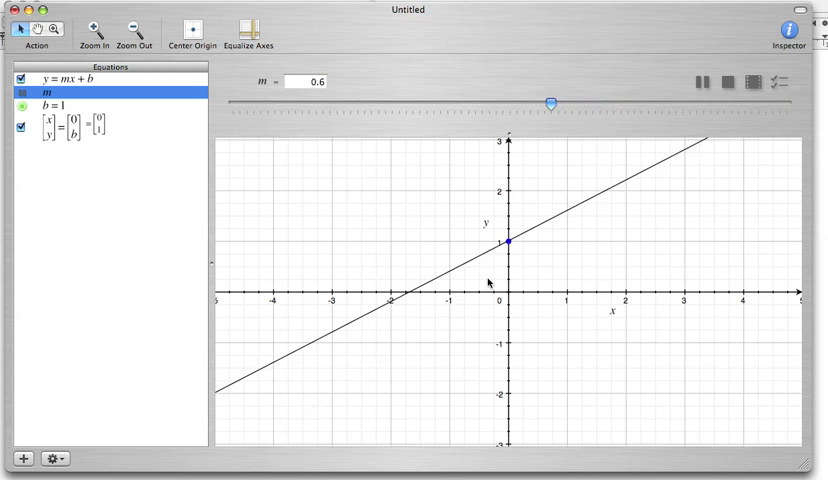
{"action": "left_click_drag", "start_coordinate": [548, 102], "coordinate": [498, 102]}
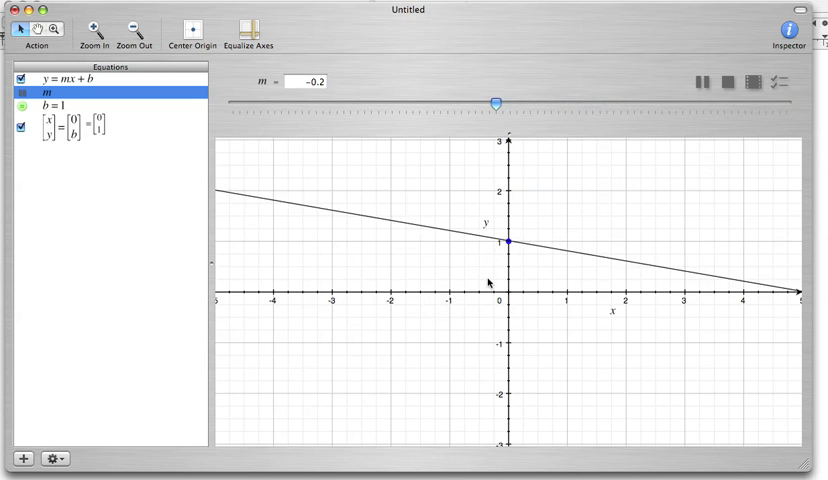
{"action": "left_click_drag", "start_coordinate": [497, 102], "coordinate": [441, 102]}
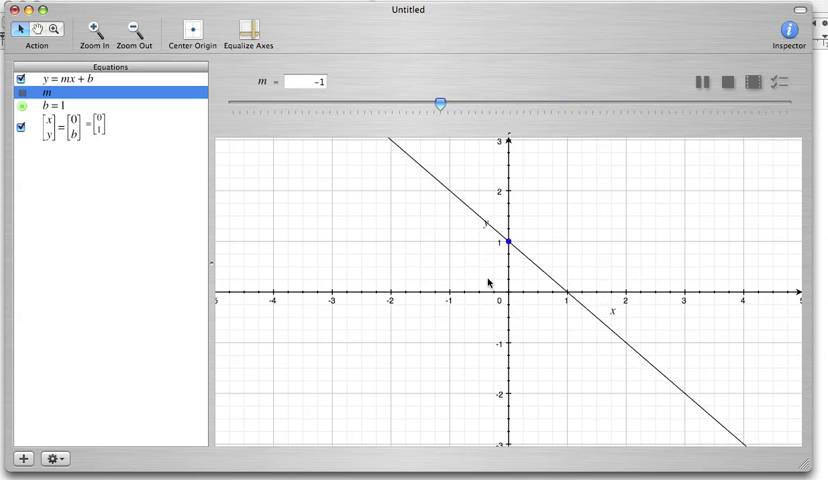
{"action": "left_click_drag", "start_coordinate": [440, 102], "coordinate": [385, 102]}
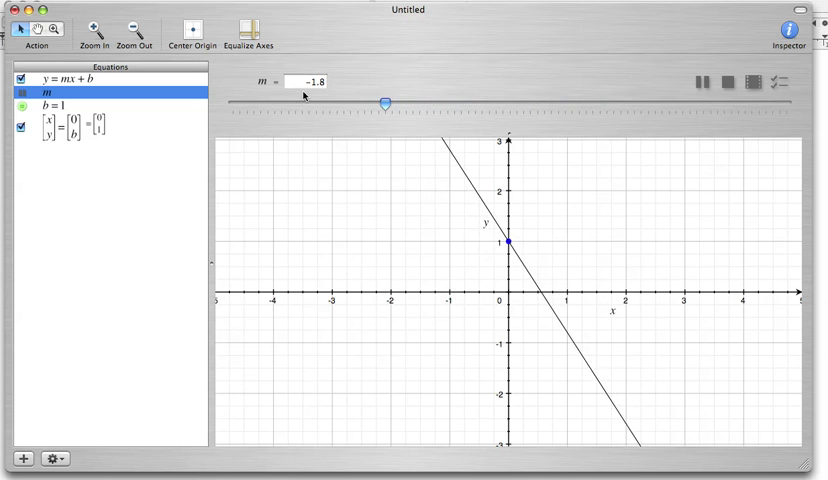
{"action": "left_click_drag", "start_coordinate": [385, 101], "coordinate": [335, 101]}
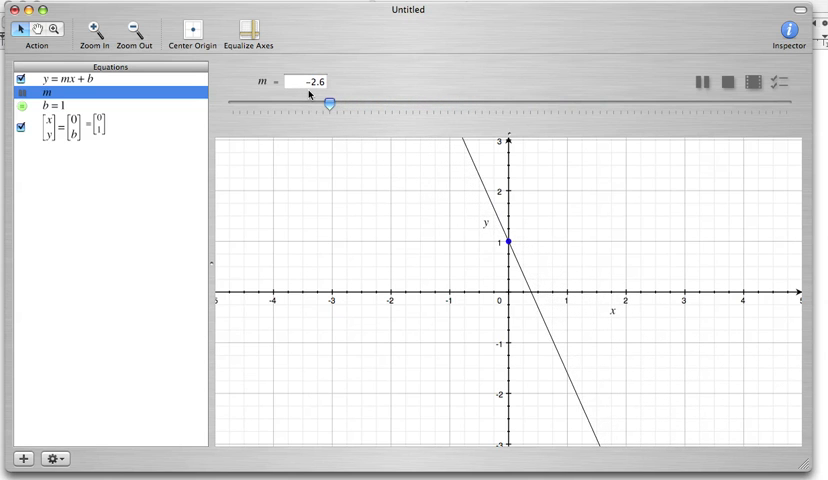
{"action": "left_click_drag", "start_coordinate": [336, 102], "coordinate": [275, 102]}
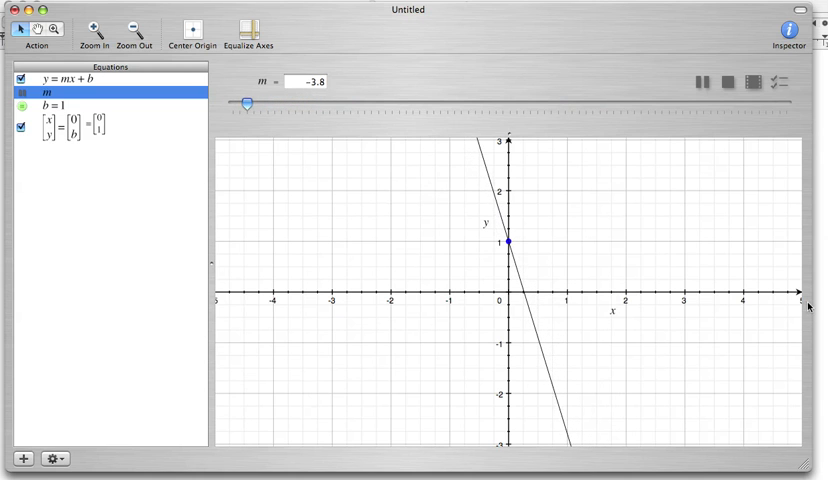
- Swing the m slider back up, returning the line to slope 3.4
{"action": "left_click_drag", "start_coordinate": [250, 104], "coordinate": [300, 104]}
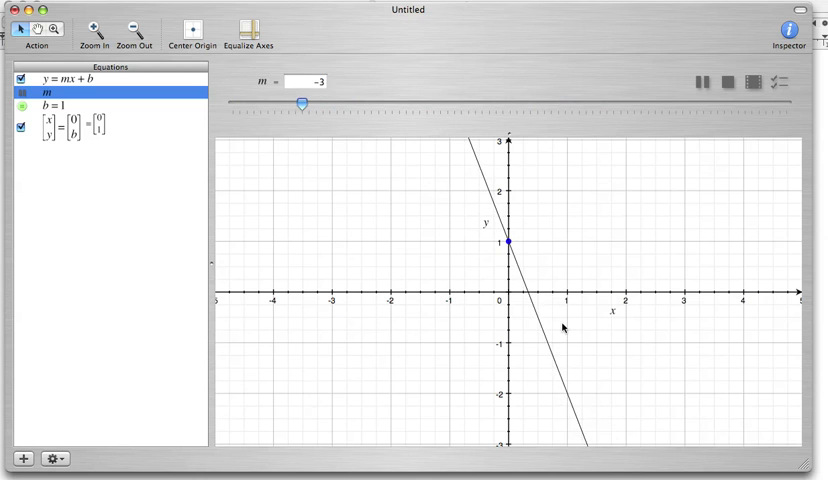
{"action": "left_click_drag", "start_coordinate": [301, 103], "coordinate": [358, 103]}
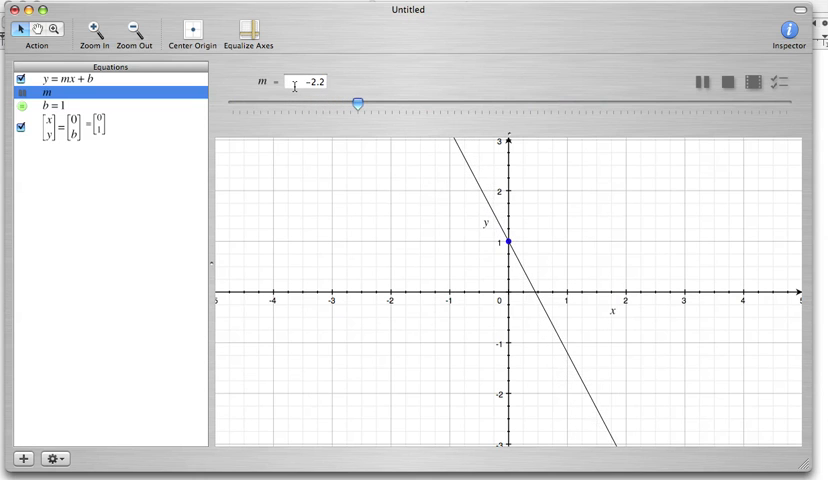
{"action": "left_click_drag", "start_coordinate": [358, 103], "coordinate": [413, 103]}
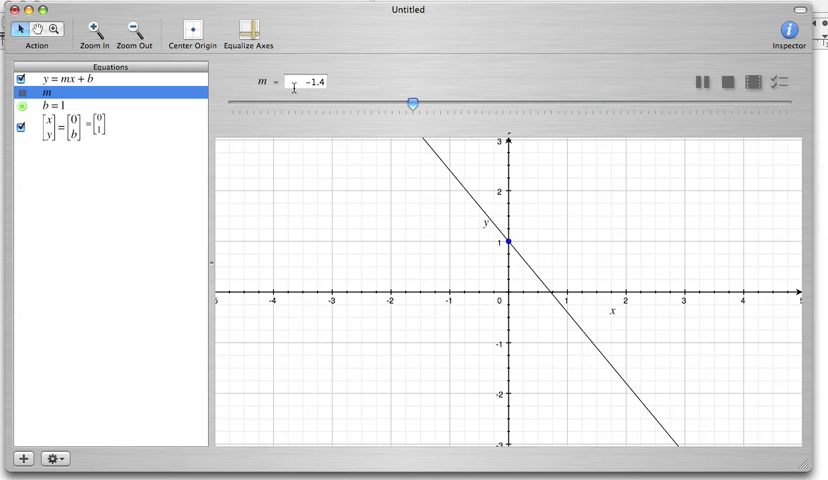
{"action": "left_click_drag", "start_coordinate": [416, 102], "coordinate": [470, 102]}
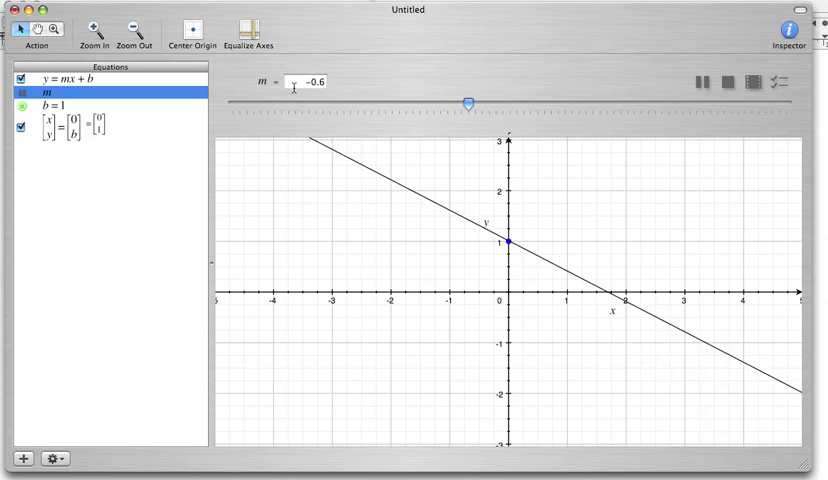
{"action": "left_click_drag", "start_coordinate": [467, 102], "coordinate": [523, 102]}
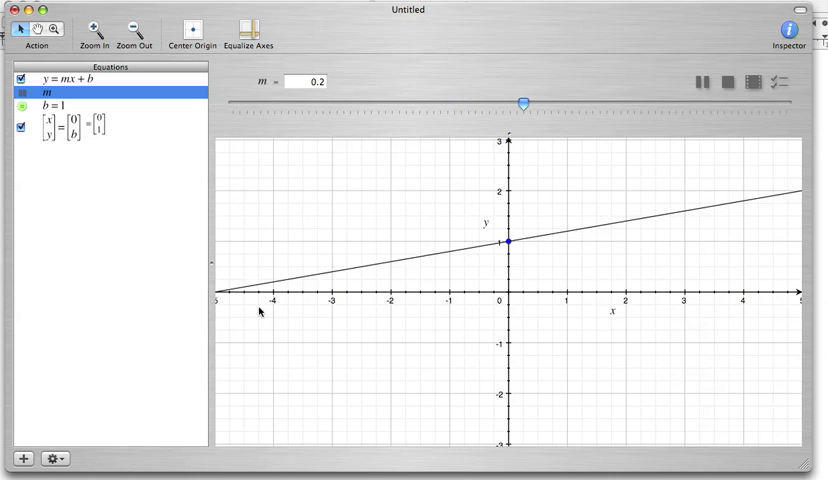
{"action": "left_click_drag", "start_coordinate": [523, 103], "coordinate": [581, 103]}
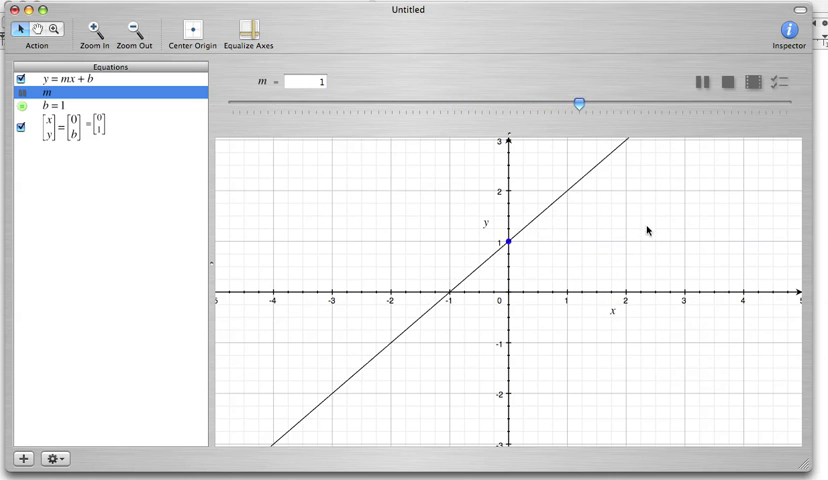
{"action": "left_click_drag", "start_coordinate": [580, 102], "coordinate": [637, 102]}
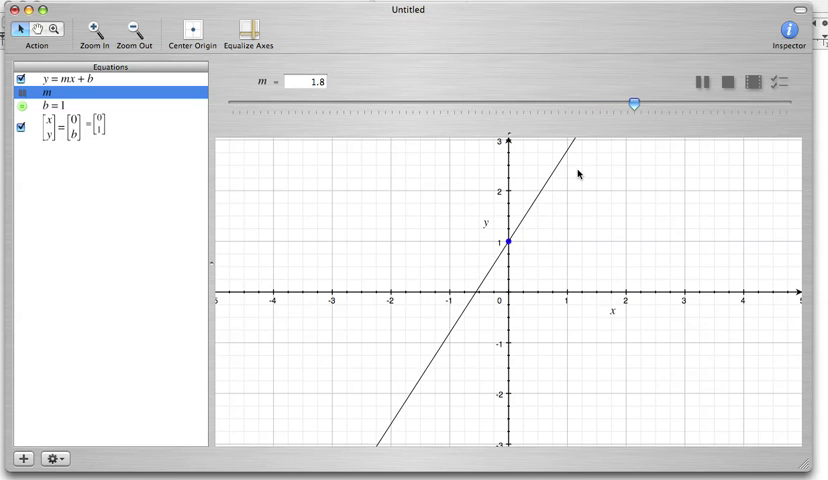
{"action": "left_click_drag", "start_coordinate": [636, 103], "coordinate": [693, 103]}
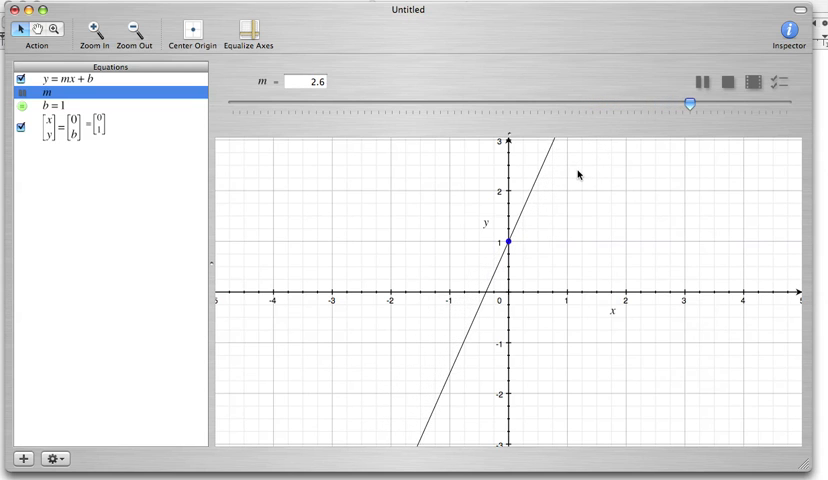
{"action": "left_click_drag", "start_coordinate": [687, 102], "coordinate": [750, 102]}
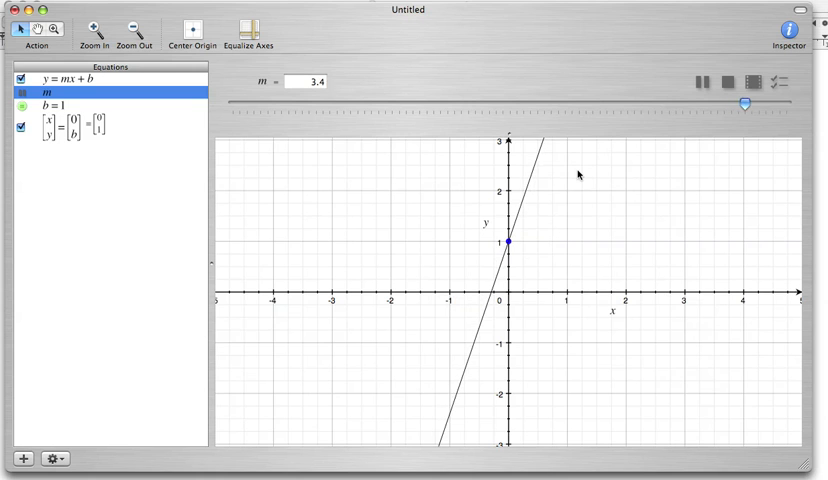
{"action": "left_click_drag", "start_coordinate": [748, 103], "coordinate": [778, 103]}
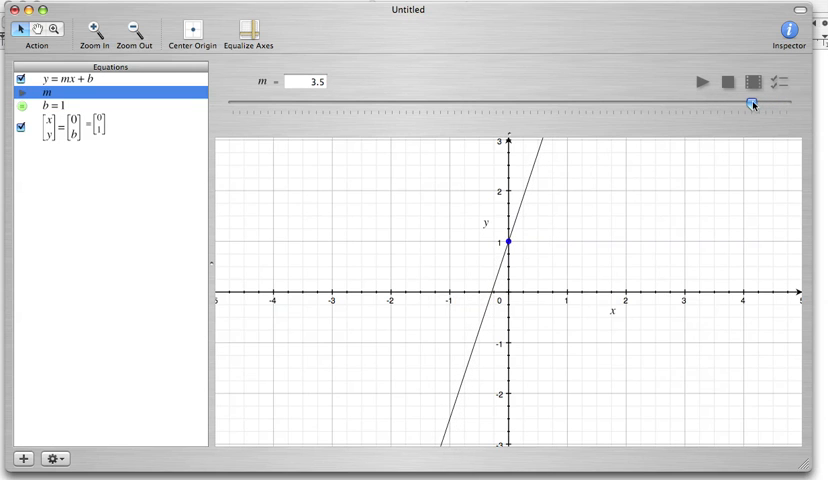
- Drag m's slider from slope 3.9 down through 0 to -3
{"action": "left_click_drag", "start_coordinate": [752, 104], "coordinate": [678, 104]}
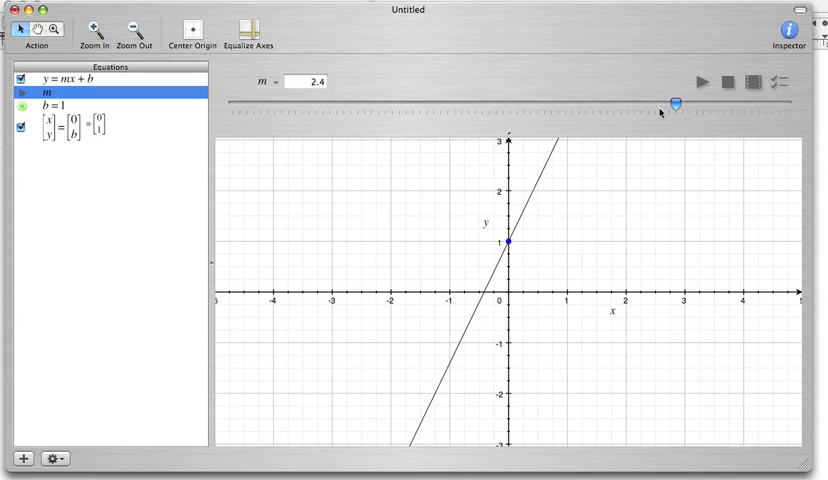
{"action": "left_click_drag", "start_coordinate": [680, 100], "coordinate": [773, 102]}
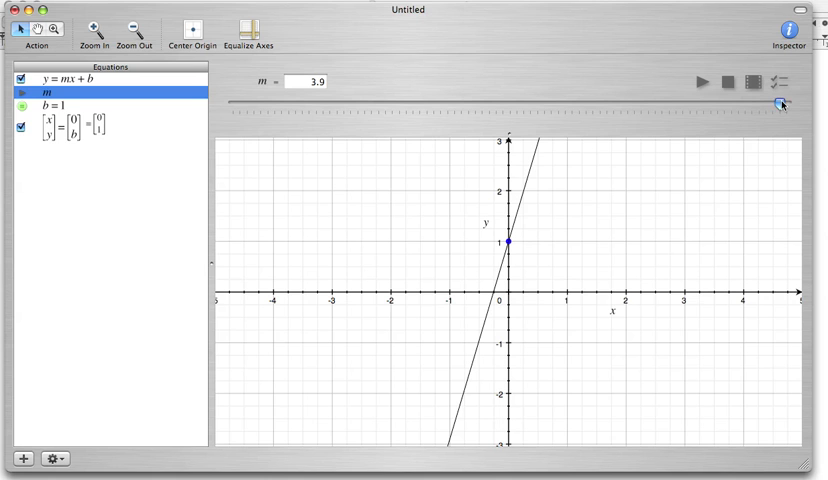
{"action": "left_click_drag", "start_coordinate": [782, 103], "coordinate": [702, 103]}
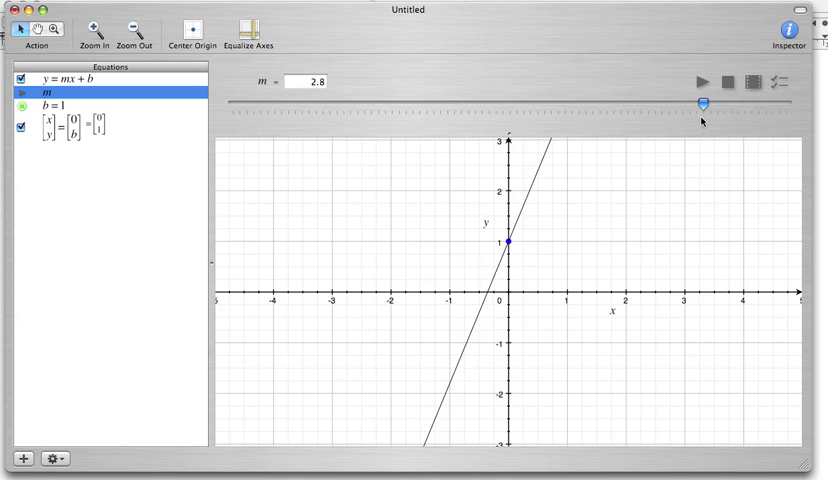
{"action": "left_click_drag", "start_coordinate": [704, 104], "coordinate": [634, 104]}
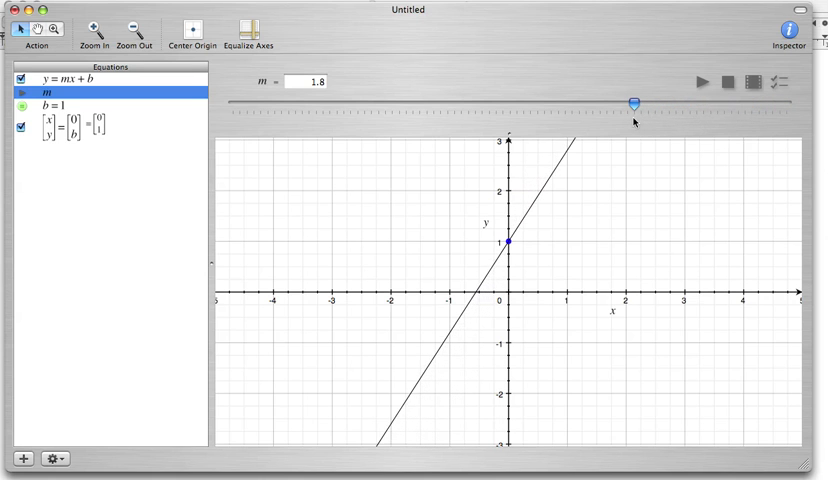
{"action": "left_click_drag", "start_coordinate": [637, 103], "coordinate": [580, 103]}
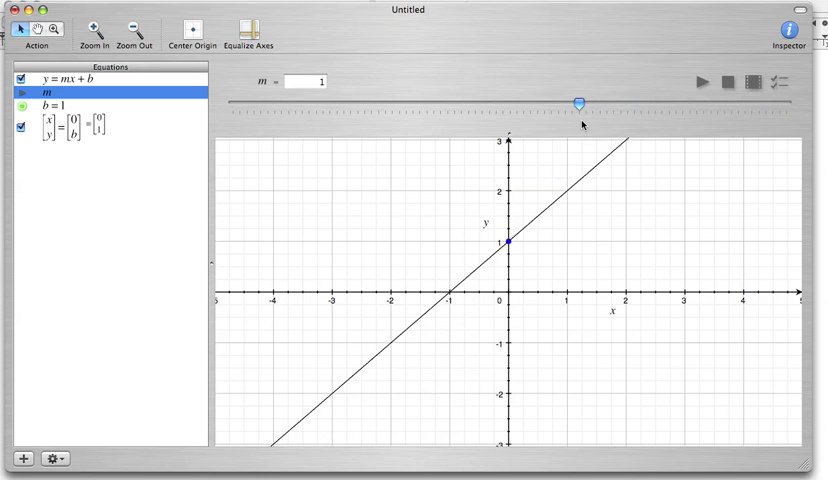
{"action": "left_click_drag", "start_coordinate": [578, 103], "coordinate": [558, 103]}
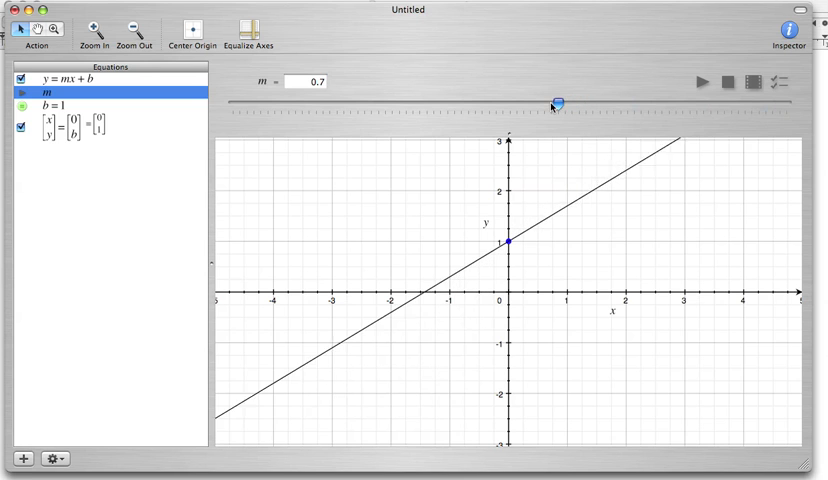
{"action": "left_click_drag", "start_coordinate": [558, 103], "coordinate": [543, 103]}
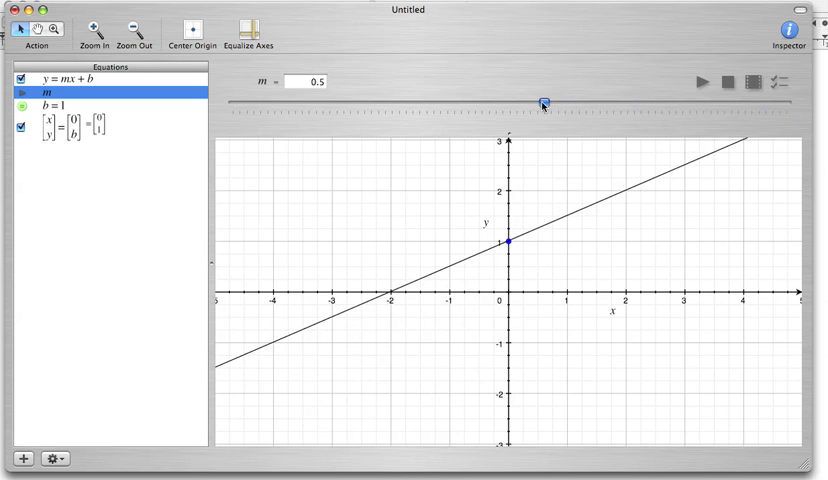
{"action": "left_click_drag", "start_coordinate": [544, 101], "coordinate": [531, 101]}
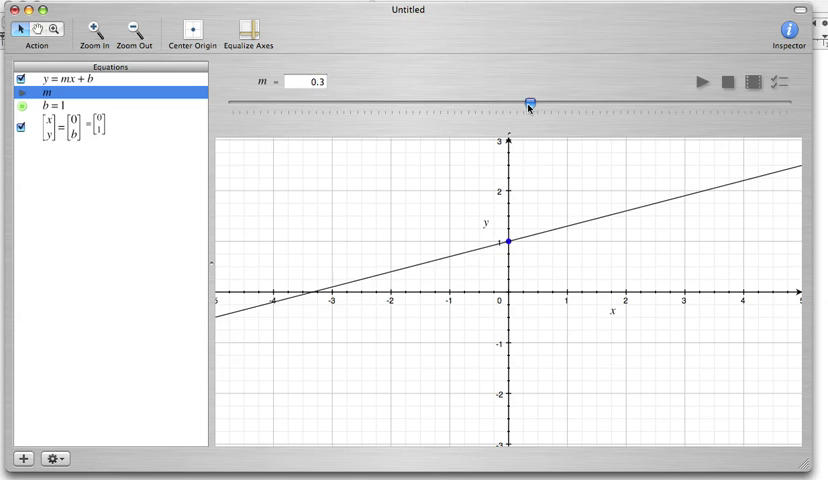
{"action": "left_click_drag", "start_coordinate": [533, 100], "coordinate": [507, 103]}
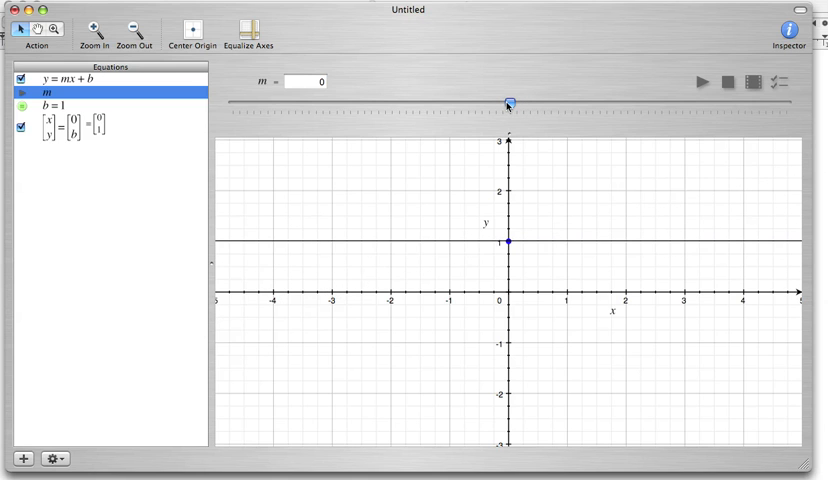
{"action": "left_click_drag", "start_coordinate": [510, 98], "coordinate": [478, 98]}
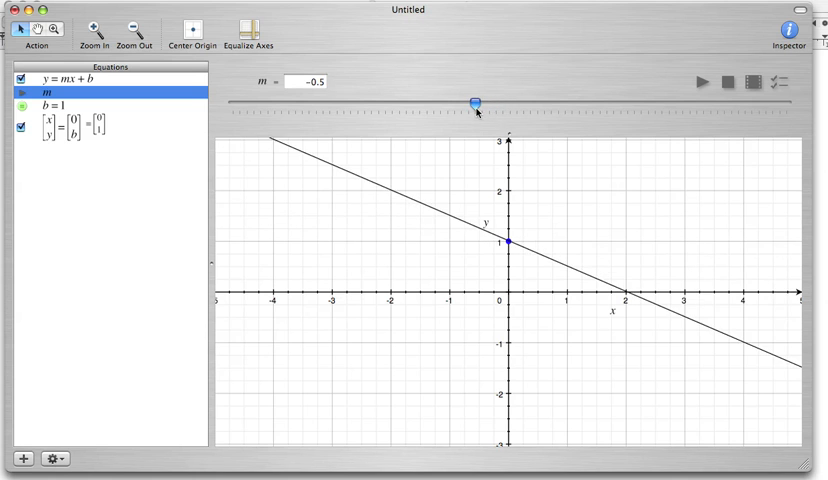
{"action": "left_click_drag", "start_coordinate": [476, 99], "coordinate": [303, 103]}
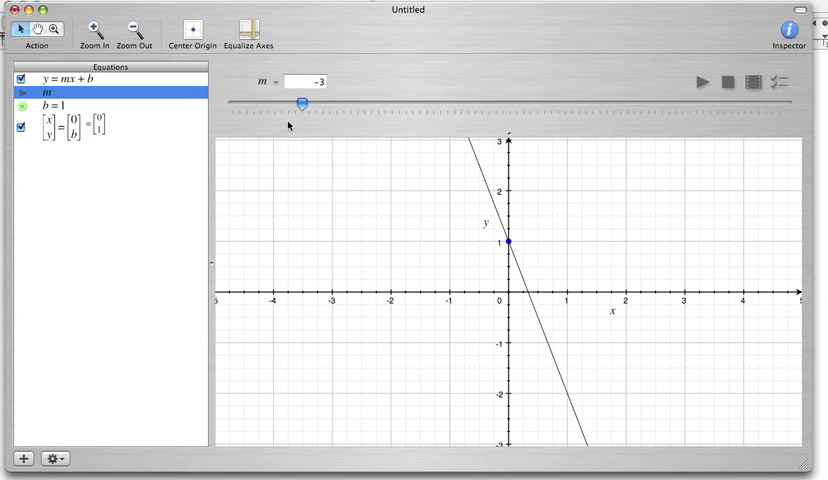
- Vary m between slopes -3.5 and 0.5, showing more line tilts
{"action": "left_click_drag", "start_coordinate": [305, 103], "coordinate": [330, 103]}
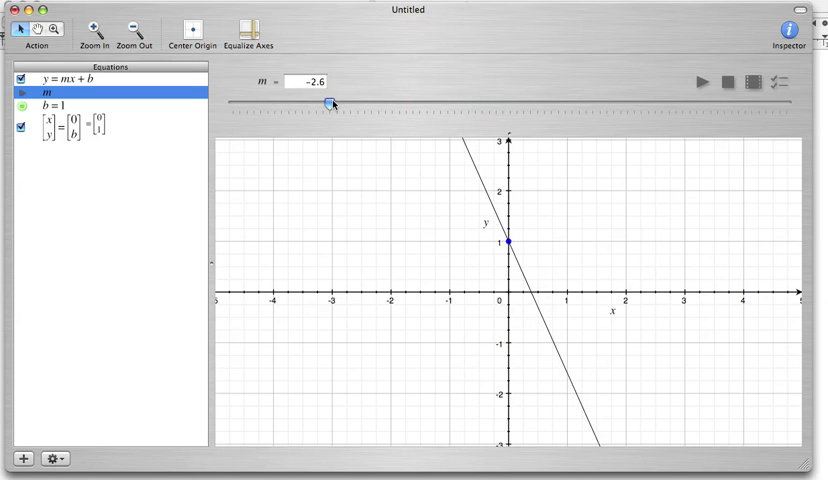
{"action": "left_click_drag", "start_coordinate": [332, 103], "coordinate": [270, 103]}
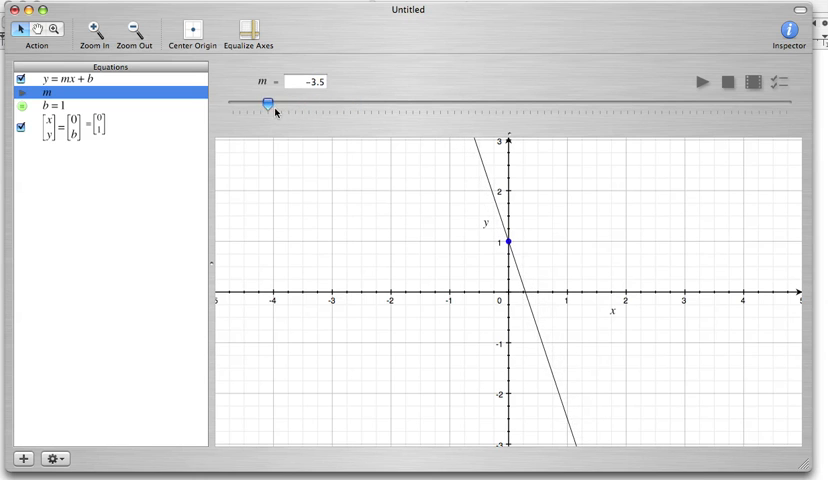
{"action": "left_click_drag", "start_coordinate": [268, 103], "coordinate": [281, 103]}
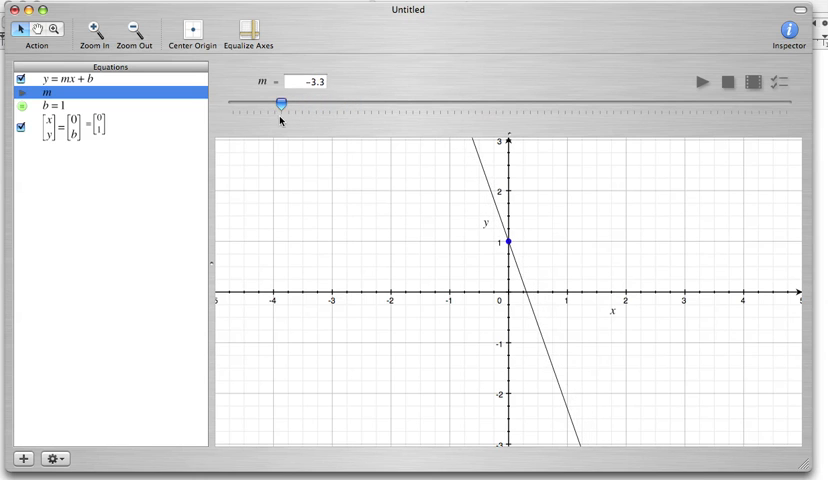
{"action": "left_click_drag", "start_coordinate": [283, 104], "coordinate": [390, 104]}
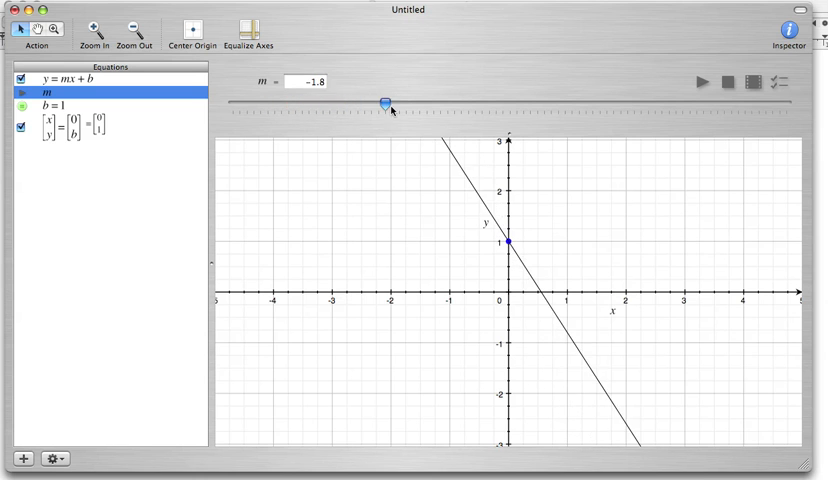
{"action": "left_click_drag", "start_coordinate": [387, 102], "coordinate": [470, 102]}
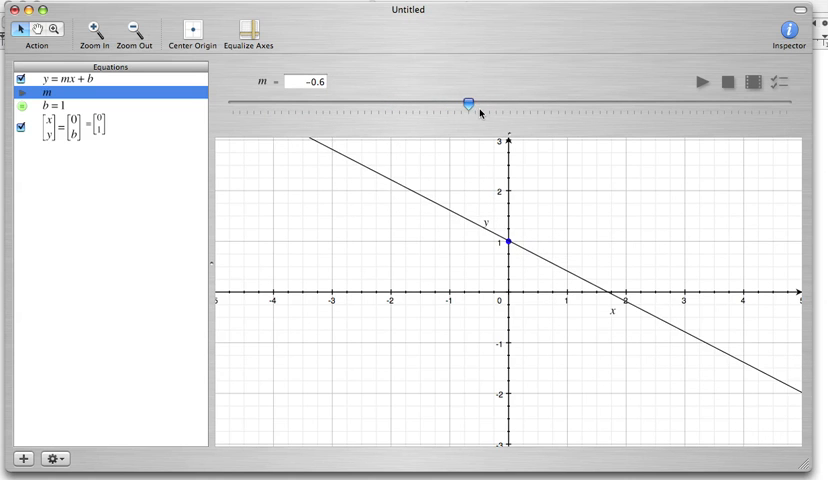
{"action": "left_click_drag", "start_coordinate": [472, 102], "coordinate": [545, 105]}
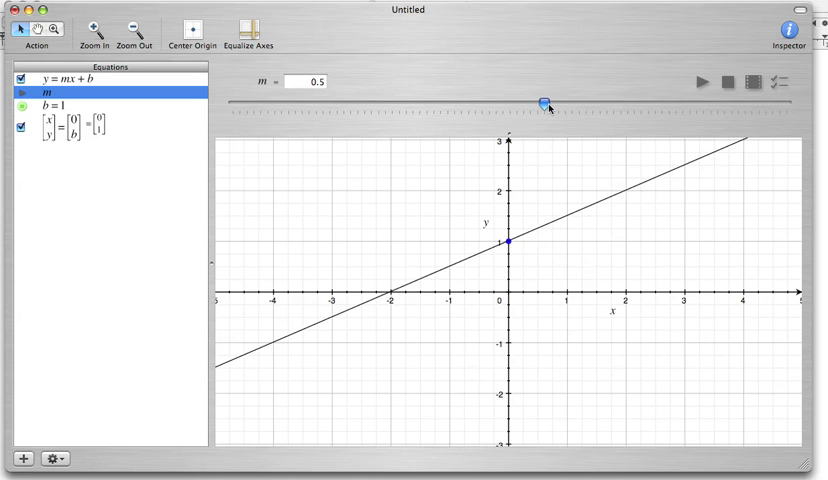
{"action": "left_click_drag", "start_coordinate": [543, 101], "coordinate": [496, 101]}
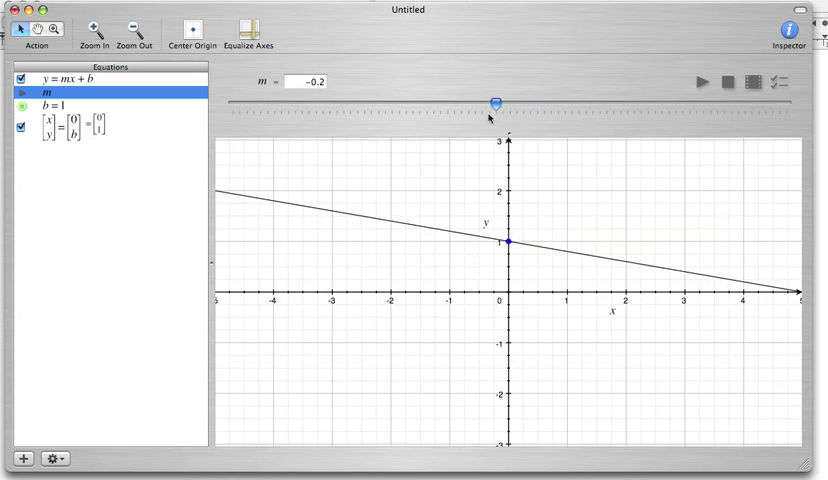
{"action": "left_click_drag", "start_coordinate": [496, 104], "coordinate": [538, 104]}
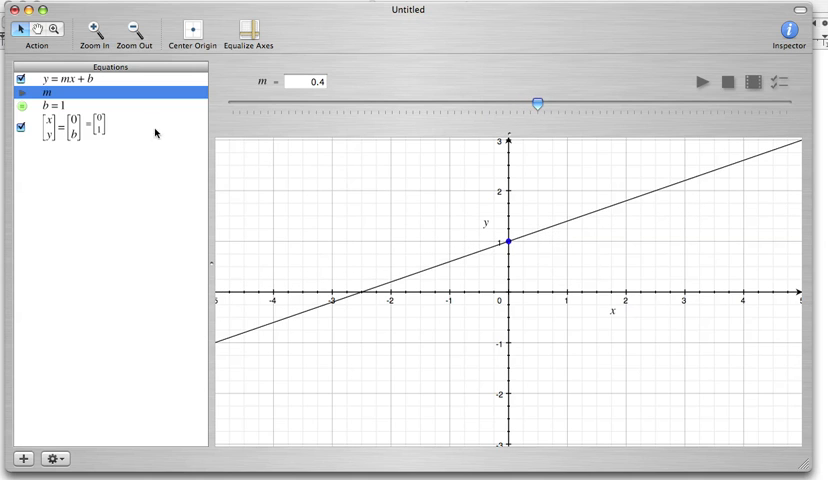
{"action": "mouse_move", "coordinate": [60, 90]}
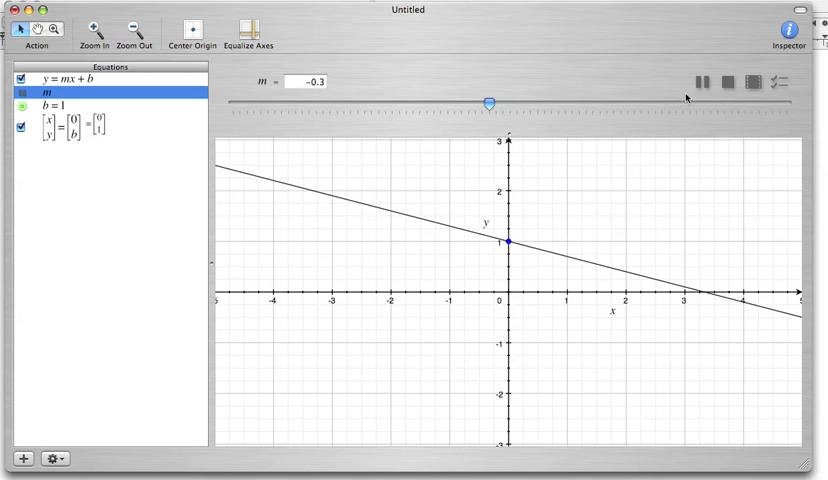
{"action": "left_click_drag", "start_coordinate": [491, 103], "coordinate": [470, 103]}
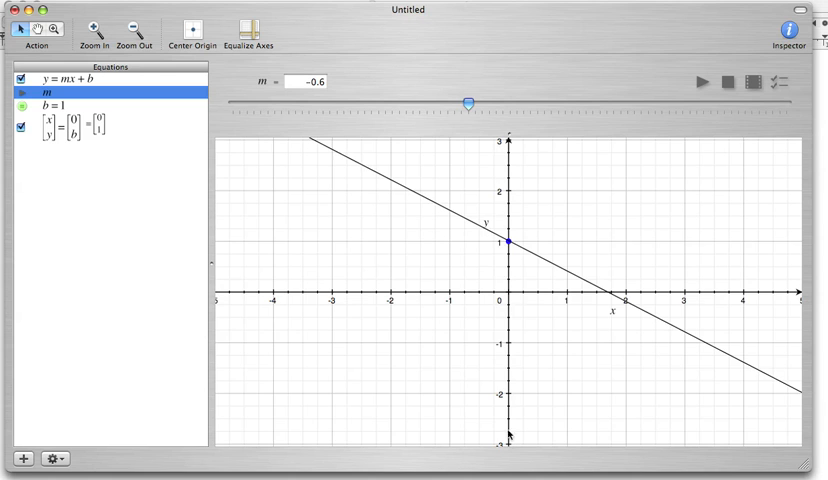
{"action": "mouse_move", "coordinate": [316, 155]}
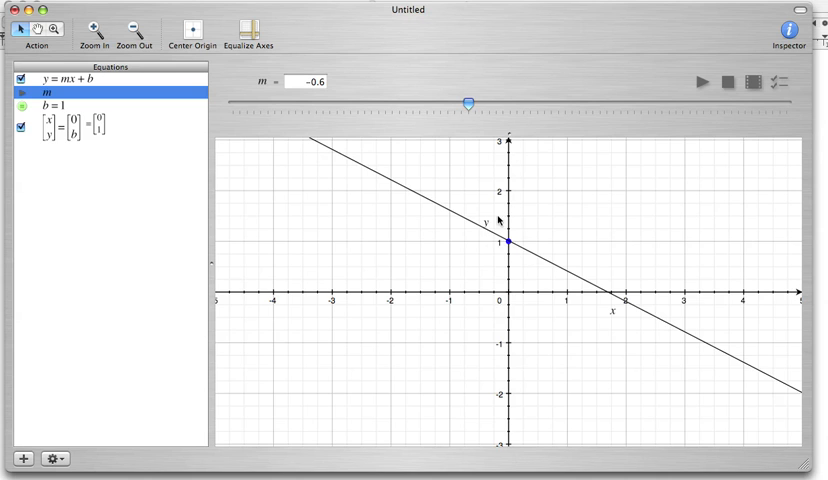
{"action": "mouse_move", "coordinate": [725, 94]}
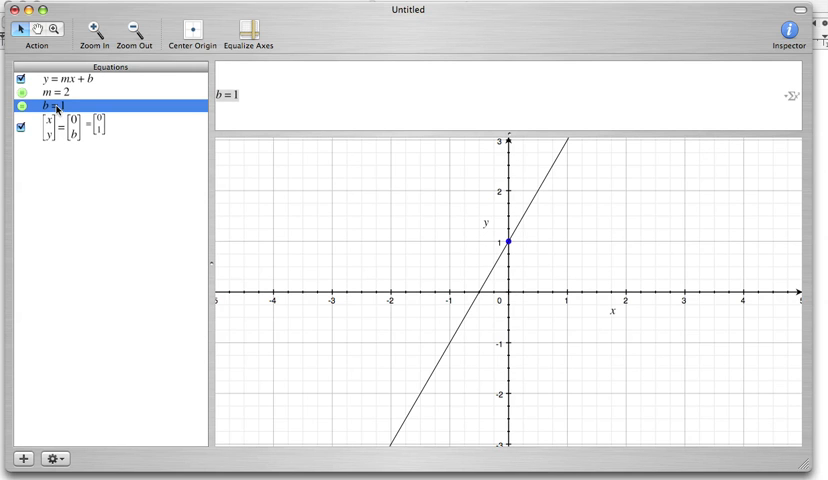
- Make b an animatable parameter with a -4 to 4 range
{"action": "left_click", "coordinate": [47, 459]}
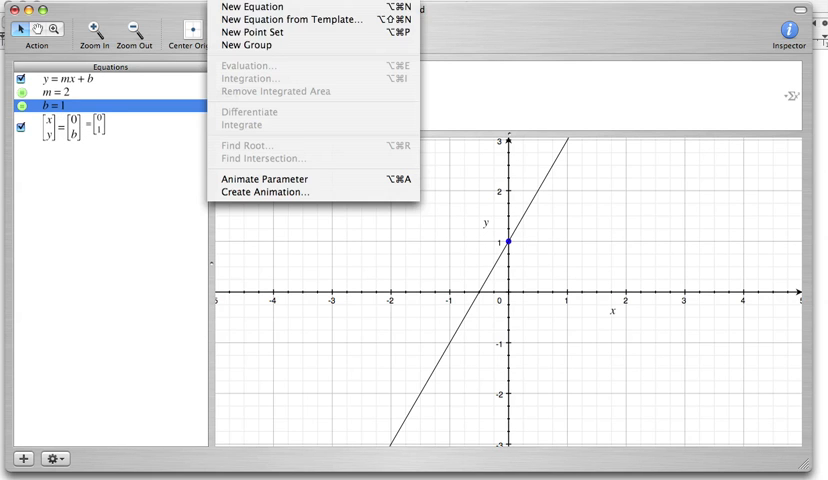
{"action": "mouse_move", "coordinate": [258, 158]}
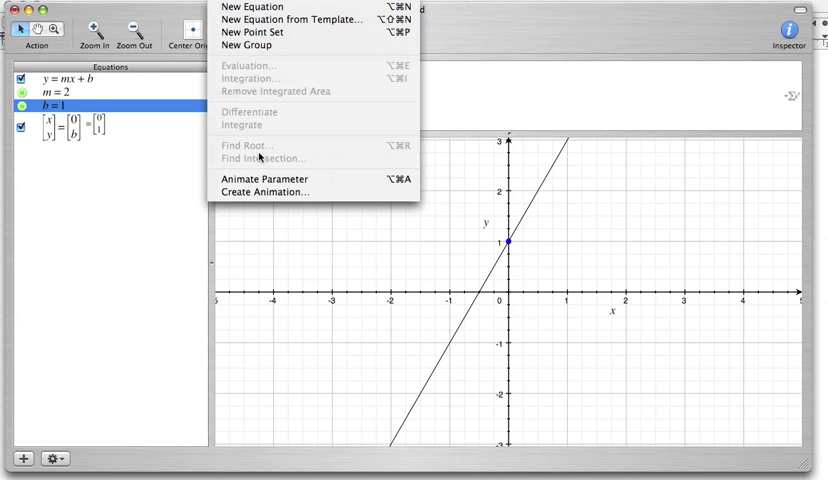
{"action": "left_click", "coordinate": [262, 179]}
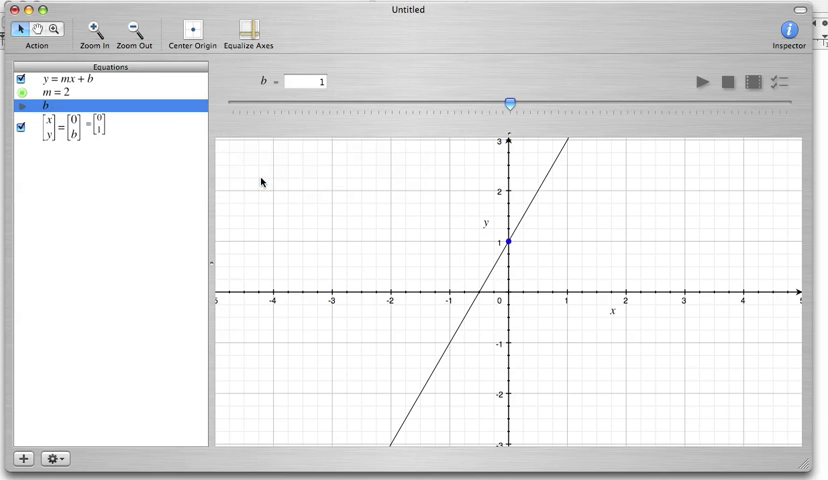
{"action": "mouse_move", "coordinate": [782, 84]}
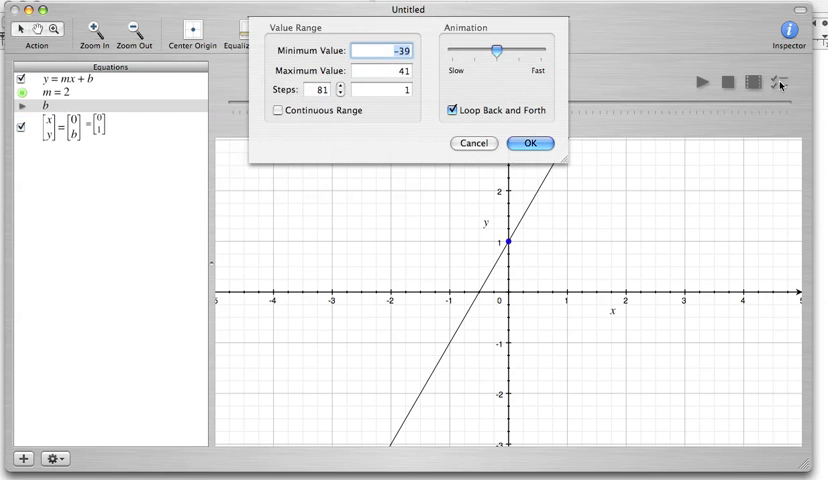
{"action": "mouse_move", "coordinate": [418, 62]}
{"action": "type", "text": "-4"}
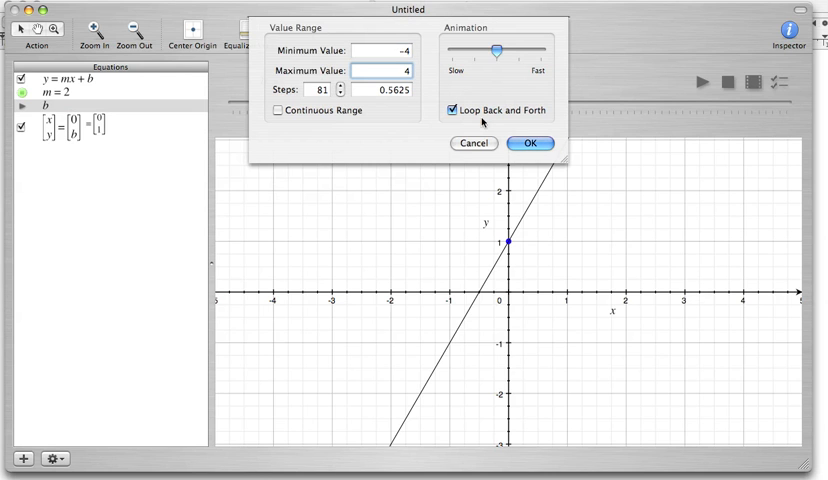
{"action": "left_click", "coordinate": [529, 143]}
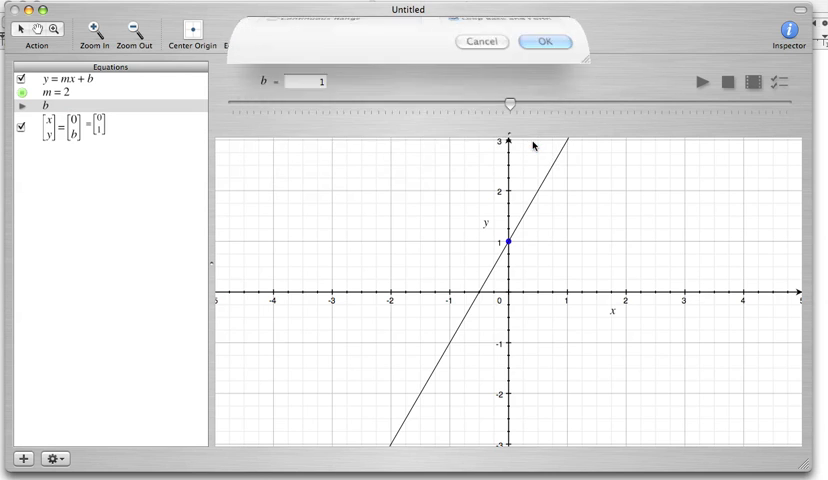
{"action": "left_click", "coordinate": [545, 42]}
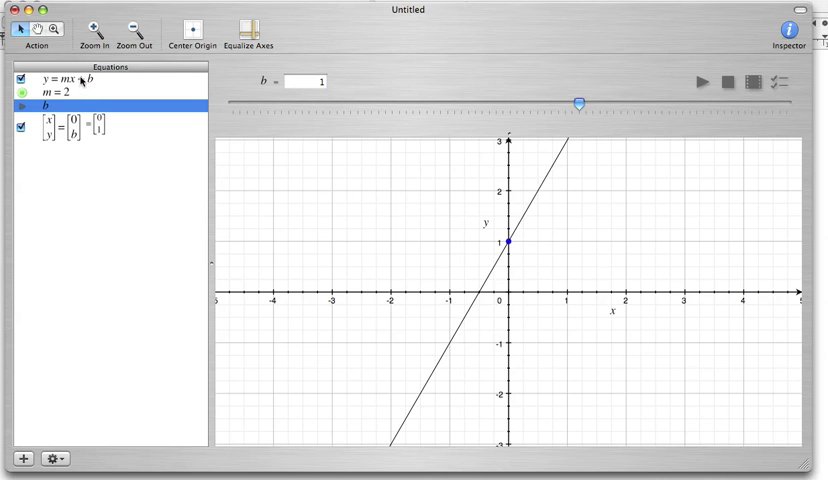
- Color the y = mx + b line Spring green in the Inspector
{"action": "left_click", "coordinate": [785, 27]}
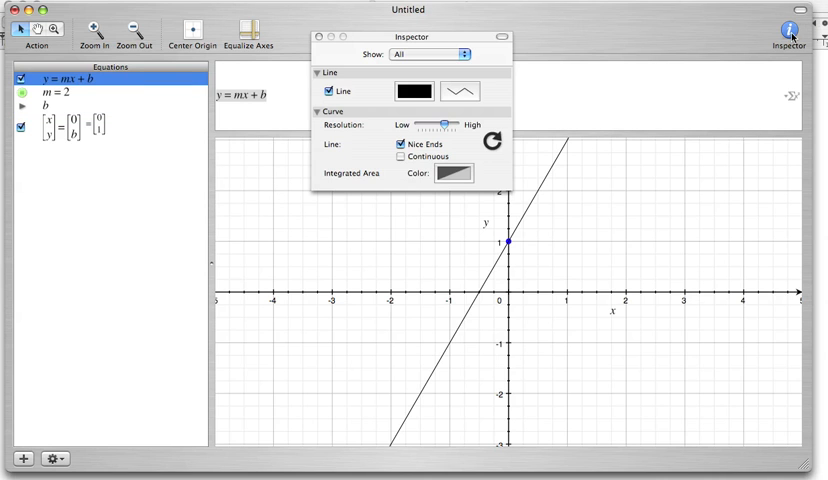
{"action": "left_click", "coordinate": [452, 173]}
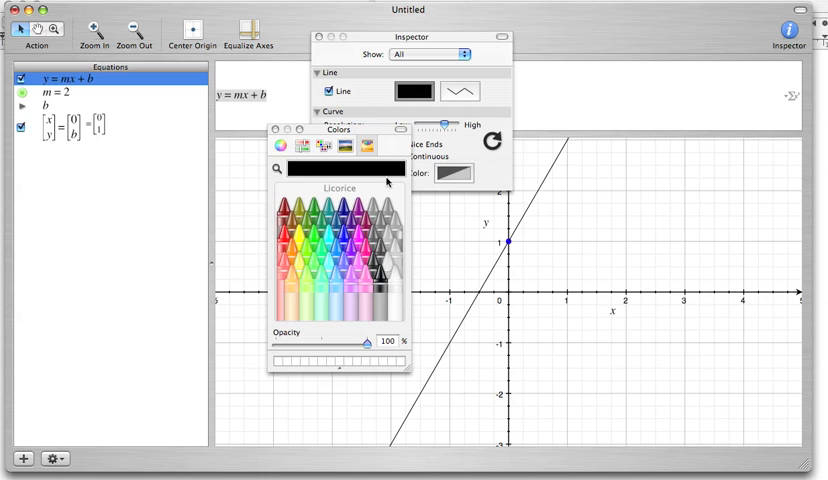
{"action": "left_click", "coordinate": [313, 228]}
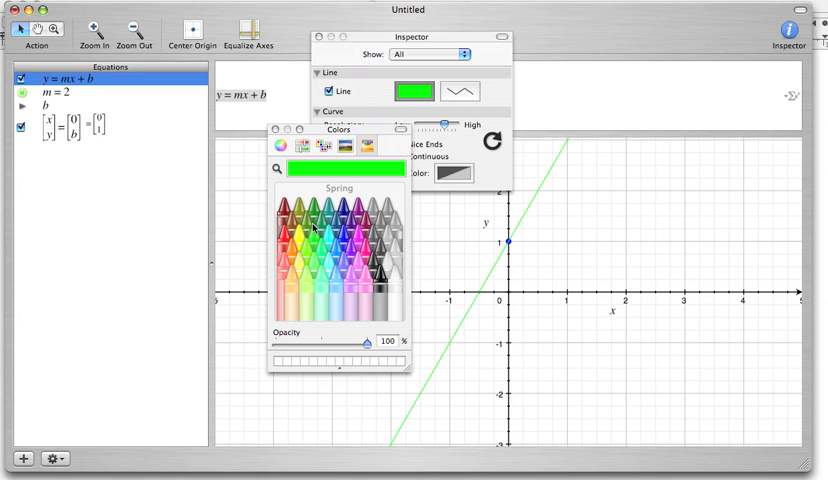
{"action": "left_click", "coordinate": [275, 128]}
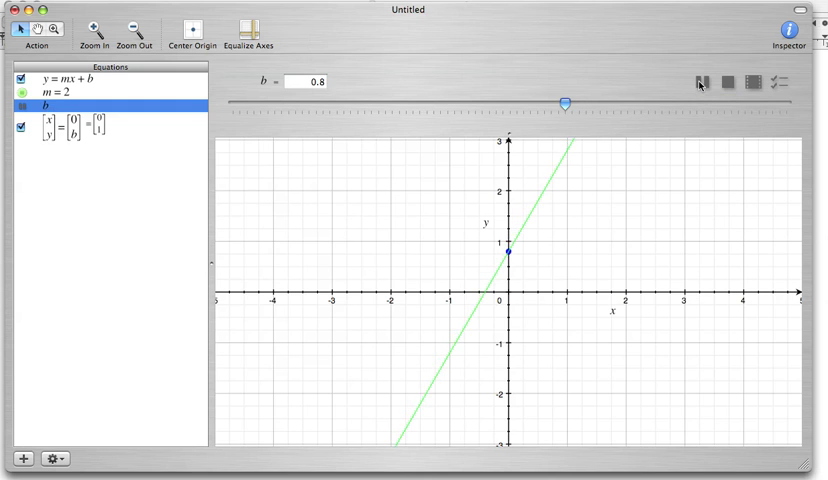
- Sweep b downward so the green line's y-intercept slides down
{"action": "left_click_drag", "start_coordinate": [567, 100], "coordinate": [502, 100]}
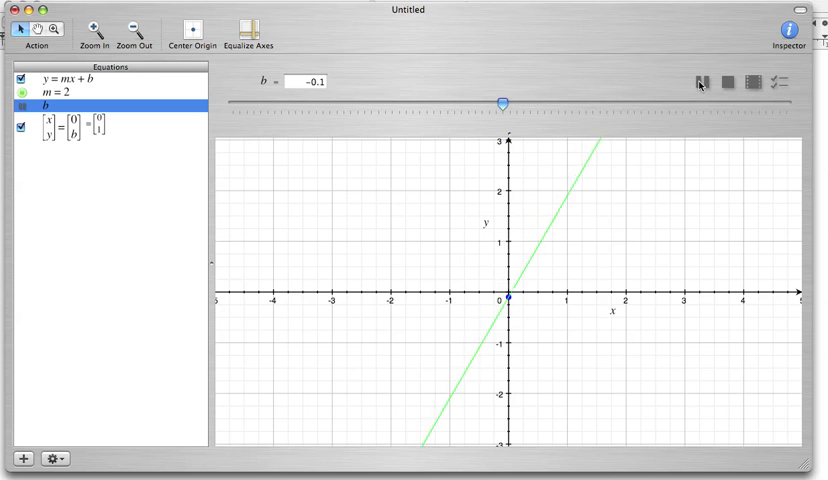
{"action": "left_click_drag", "start_coordinate": [502, 100], "coordinate": [458, 100]}
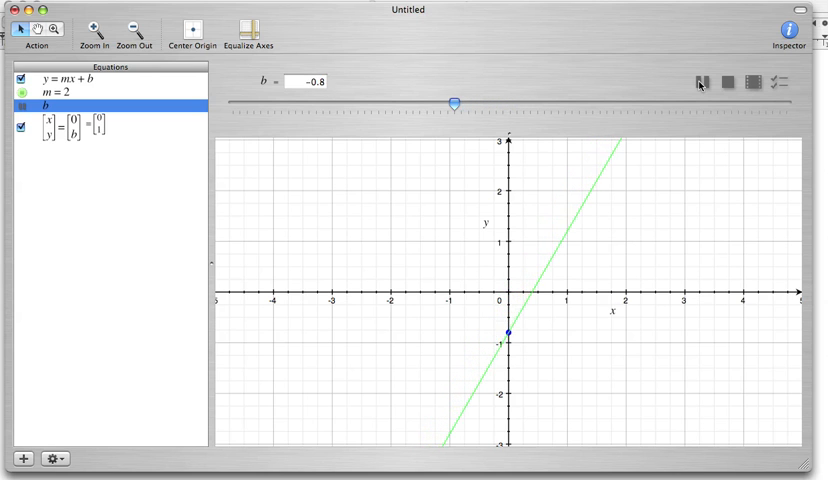
{"action": "left_click_drag", "start_coordinate": [457, 100], "coordinate": [394, 100]}
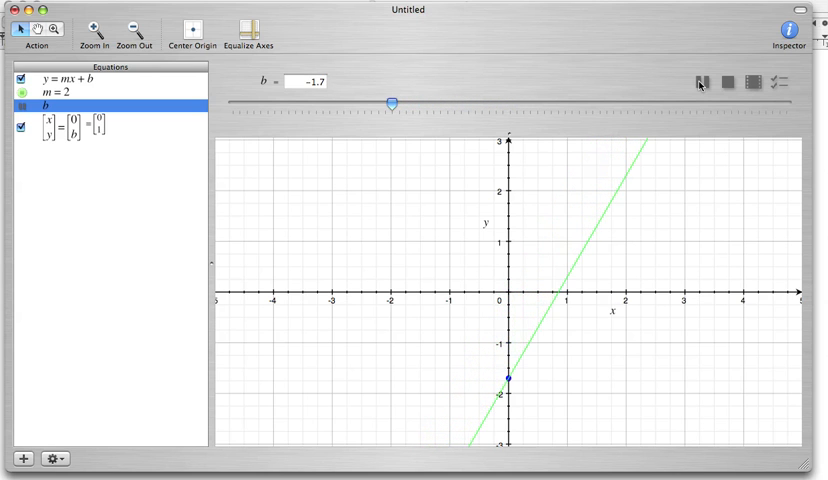
{"action": "left_click_drag", "start_coordinate": [394, 101], "coordinate": [346, 101]}
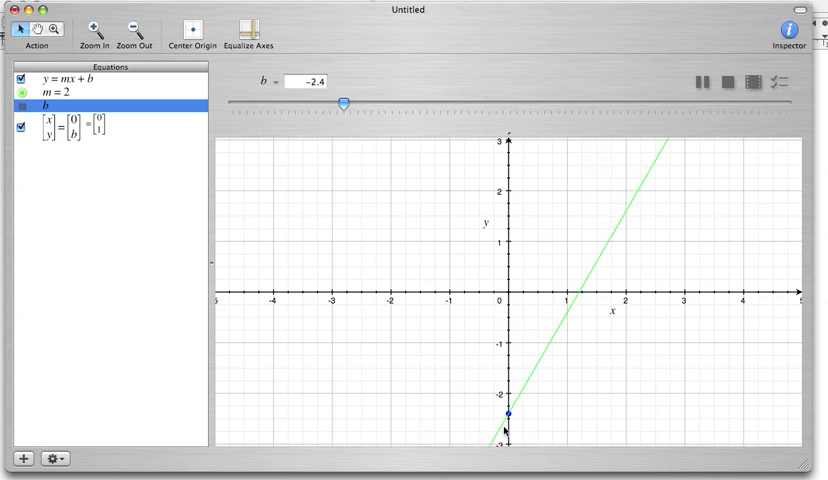
{"action": "left_click_drag", "start_coordinate": [346, 102], "coordinate": [288, 102]}
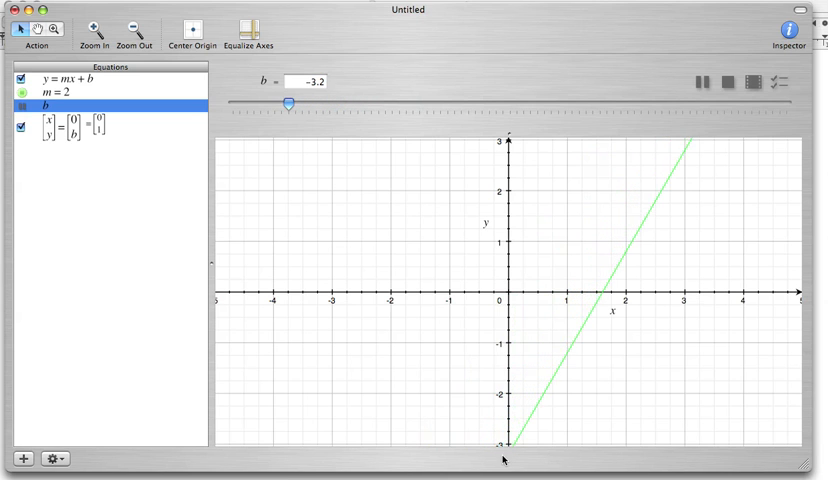
{"action": "left_click_drag", "start_coordinate": [288, 102], "coordinate": [248, 102]}
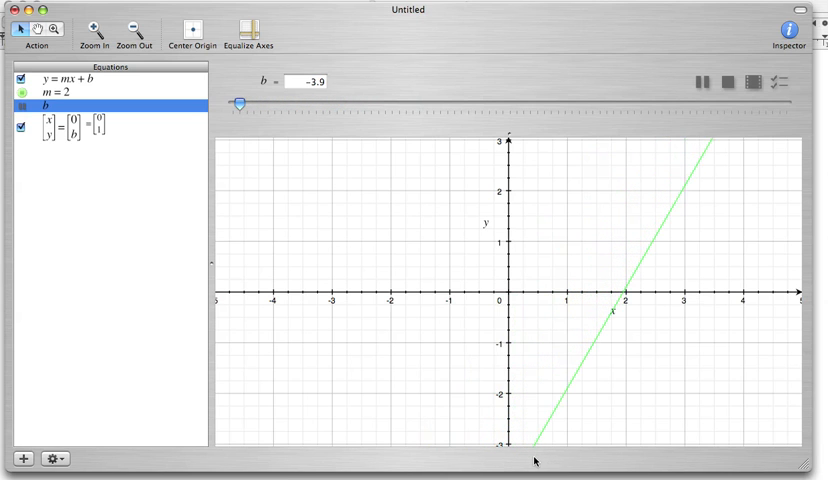
- Sweep b back upward, raising the intercept, and stop at b = 2.8
{"action": "left_click_drag", "start_coordinate": [248, 103], "coordinate": [298, 103]}
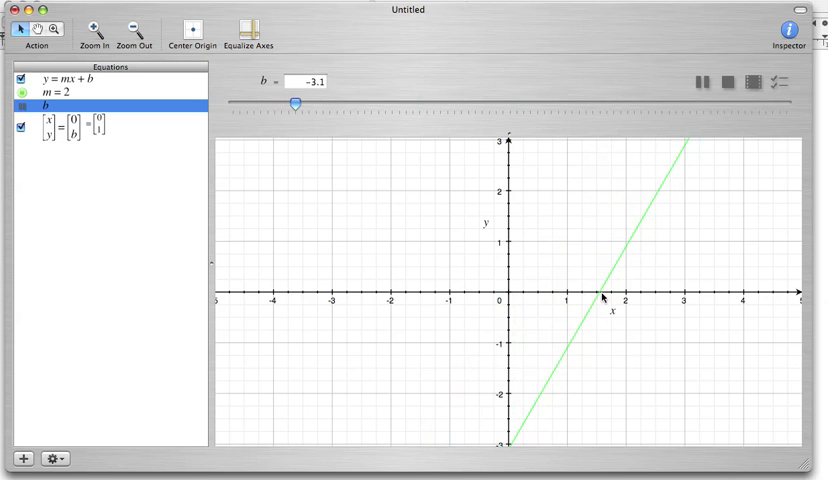
{"action": "left_click_drag", "start_coordinate": [300, 104], "coordinate": [345, 104]}
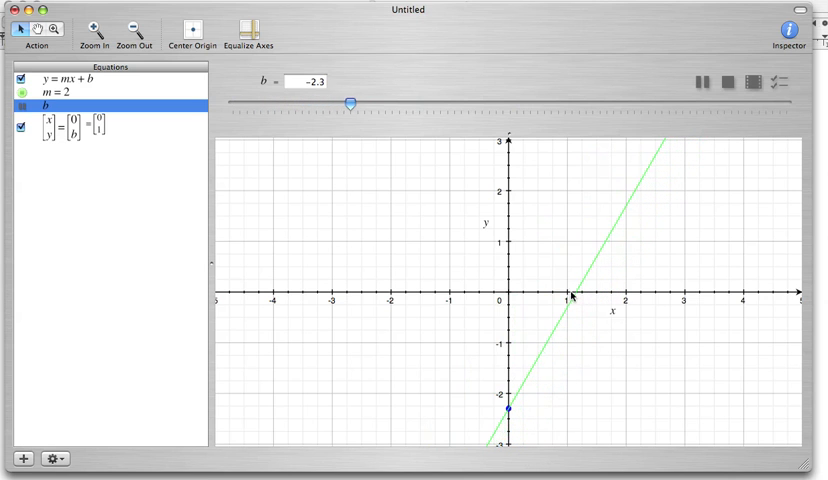
{"action": "left_click_drag", "start_coordinate": [349, 101], "coordinate": [406, 101]}
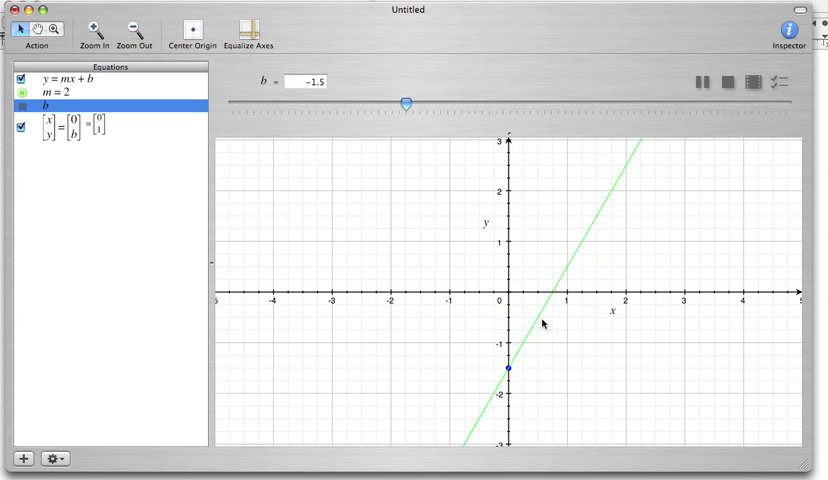
{"action": "left_click_drag", "start_coordinate": [407, 100], "coordinate": [461, 100]}
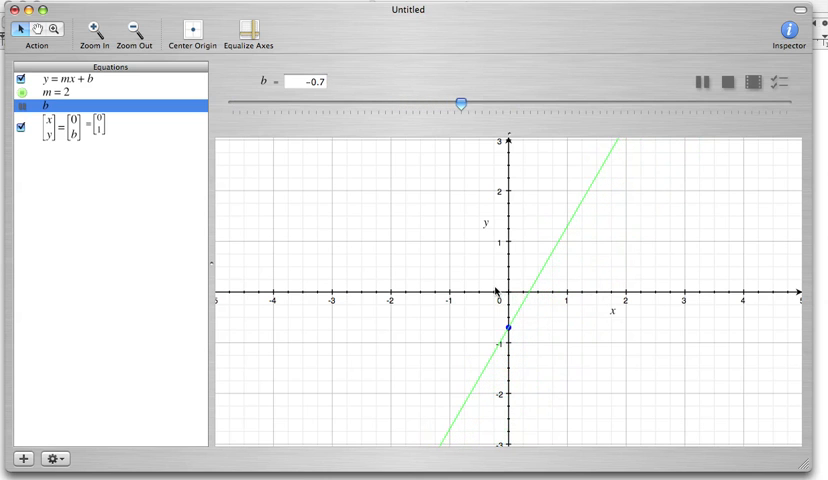
{"action": "left_click_drag", "start_coordinate": [461, 102], "coordinate": [516, 102]}
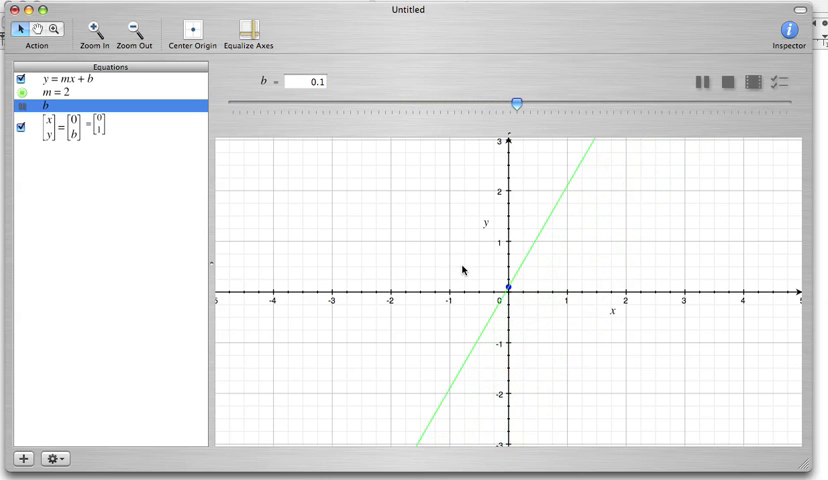
{"action": "left_click_drag", "start_coordinate": [517, 102], "coordinate": [570, 102]}
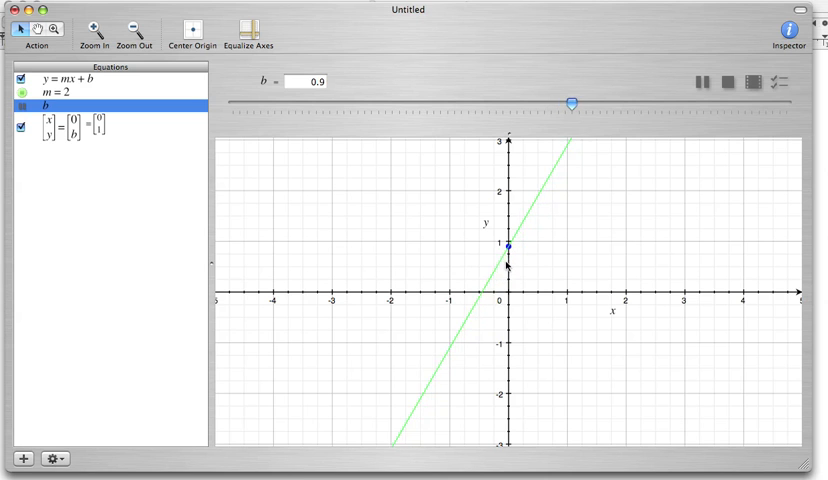
{"action": "left_click_drag", "start_coordinate": [570, 101], "coordinate": [625, 101]}
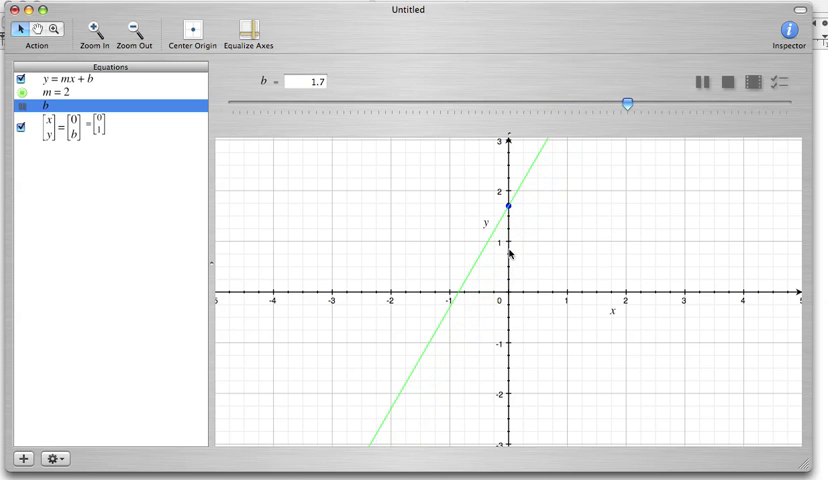
{"action": "left_click_drag", "start_coordinate": [625, 102], "coordinate": [675, 102]}
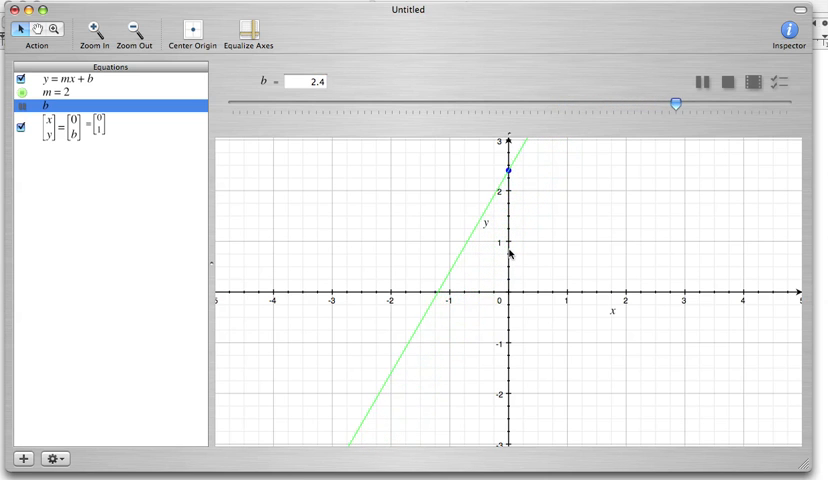
{"action": "left_click_drag", "start_coordinate": [676, 99], "coordinate": [735, 99]}
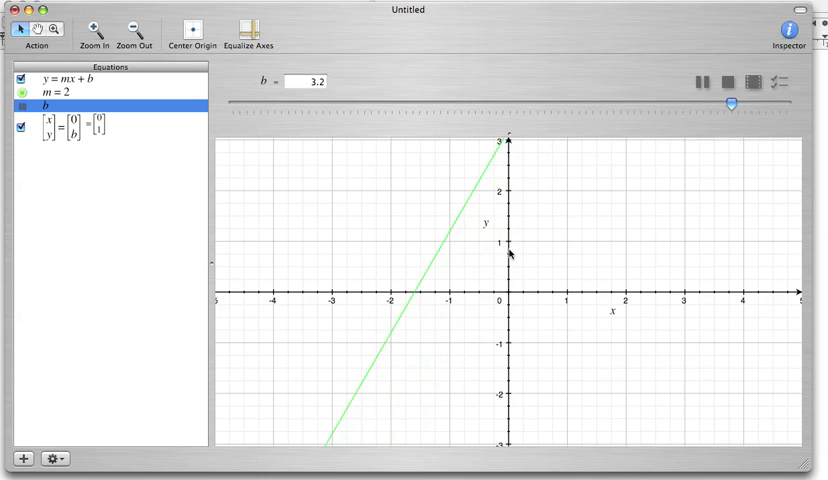
{"action": "left_click_drag", "start_coordinate": [737, 102], "coordinate": [782, 102]}
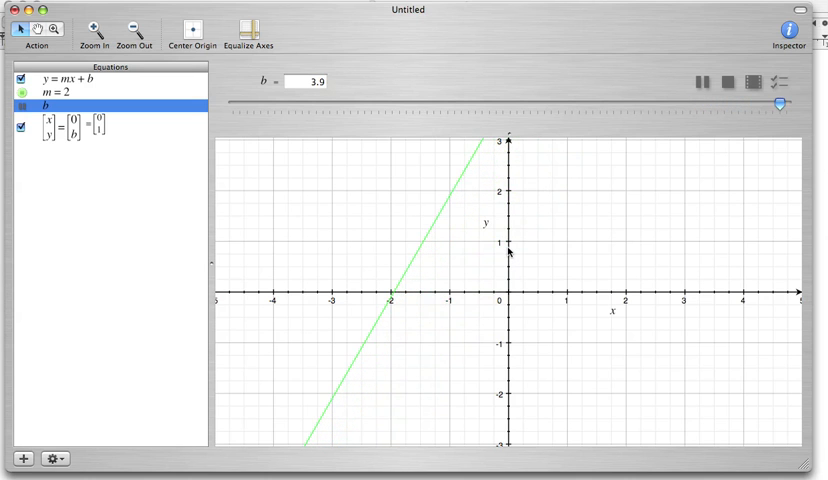
{"action": "left_click_drag", "start_coordinate": [782, 103], "coordinate": [723, 103]}
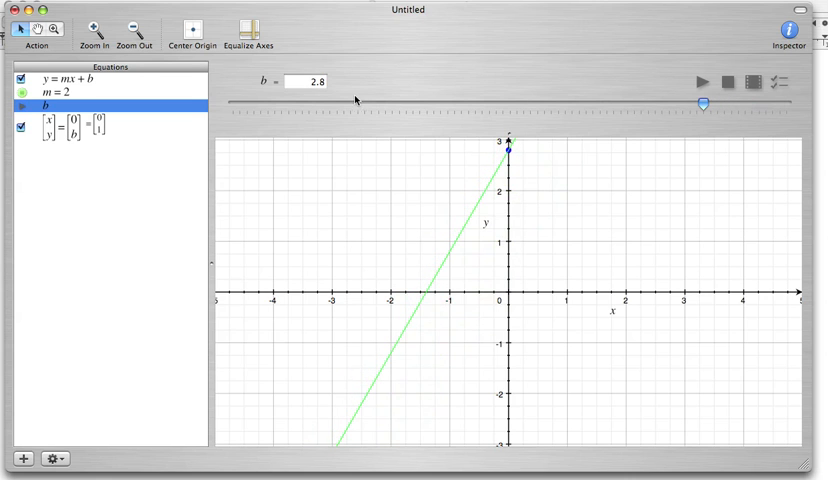
{"action": "mouse_move", "coordinate": [515, 155]}
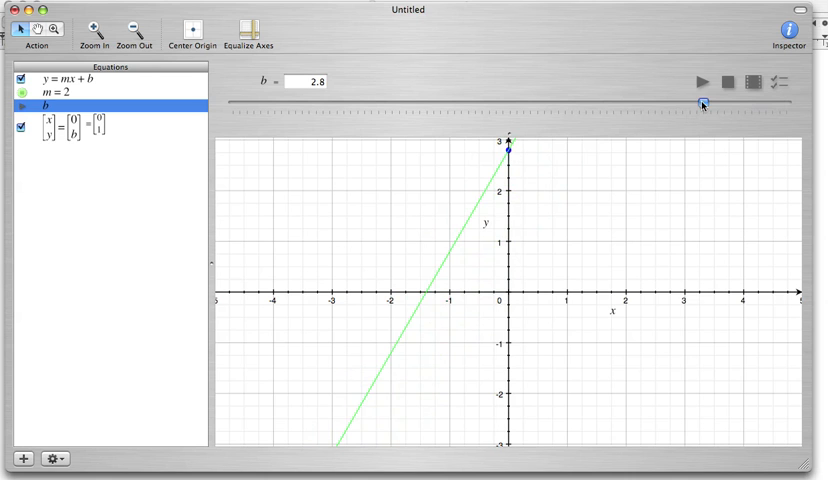
- Lower b from 2.8 through 1 and -1 to -2.2, dropping the intercept
{"action": "left_click_drag", "start_coordinate": [703, 103], "coordinate": [578, 103]}
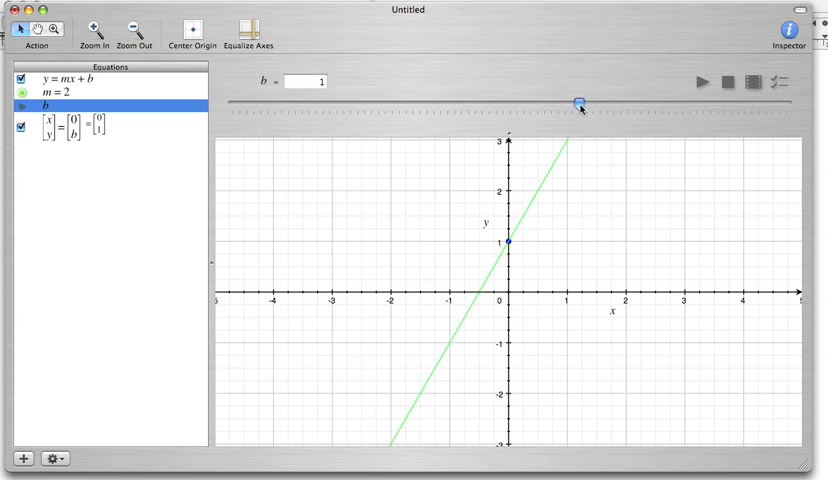
{"action": "left_click_drag", "start_coordinate": [578, 100], "coordinate": [443, 100]}
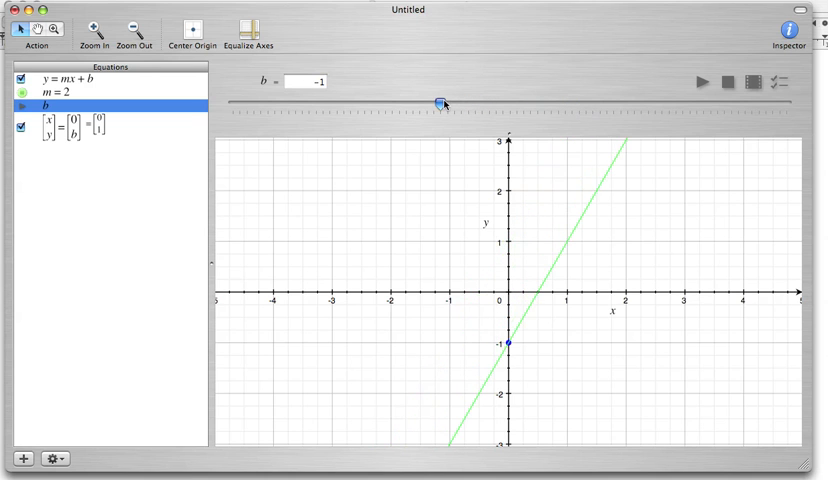
{"action": "left_click_drag", "start_coordinate": [440, 100], "coordinate": [355, 100]}
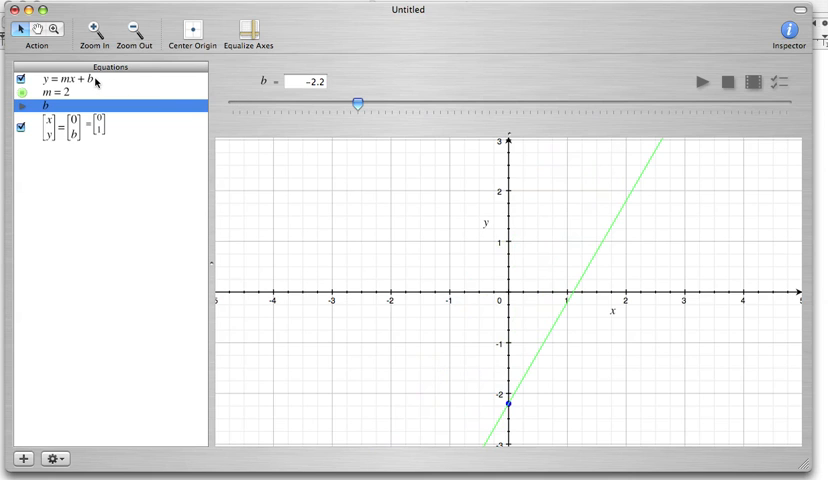
{"action": "mouse_move", "coordinate": [171, 117]}
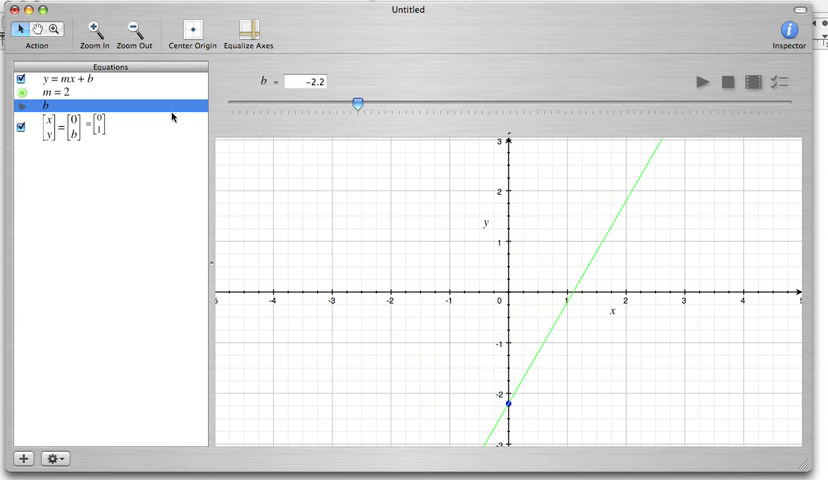
{"action": "mouse_move", "coordinate": [632, 177]}
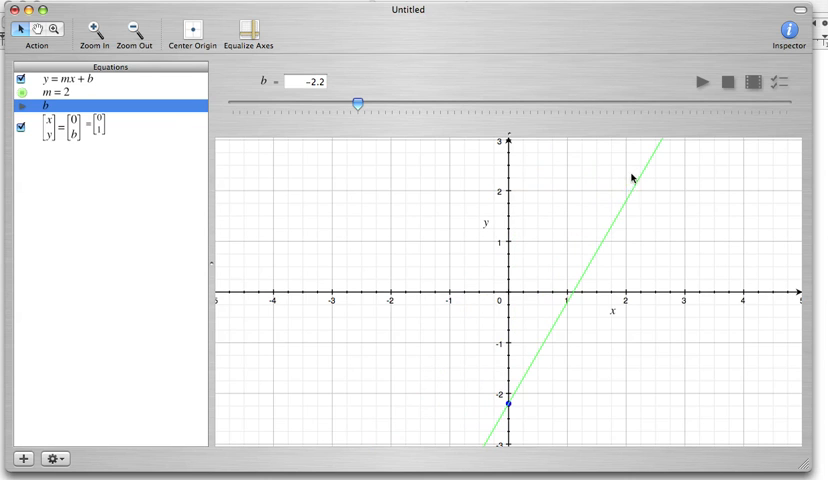
{"action": "mouse_move", "coordinate": [574, 323]}
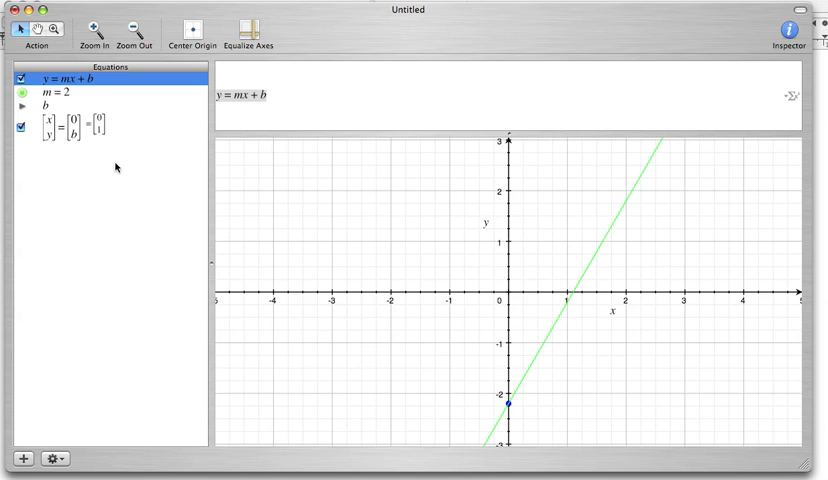
{"action": "mouse_move", "coordinate": [141, 125]}
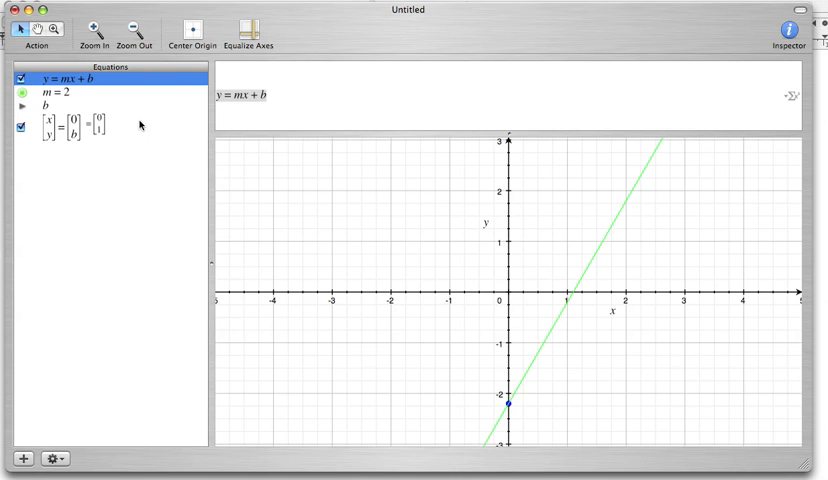